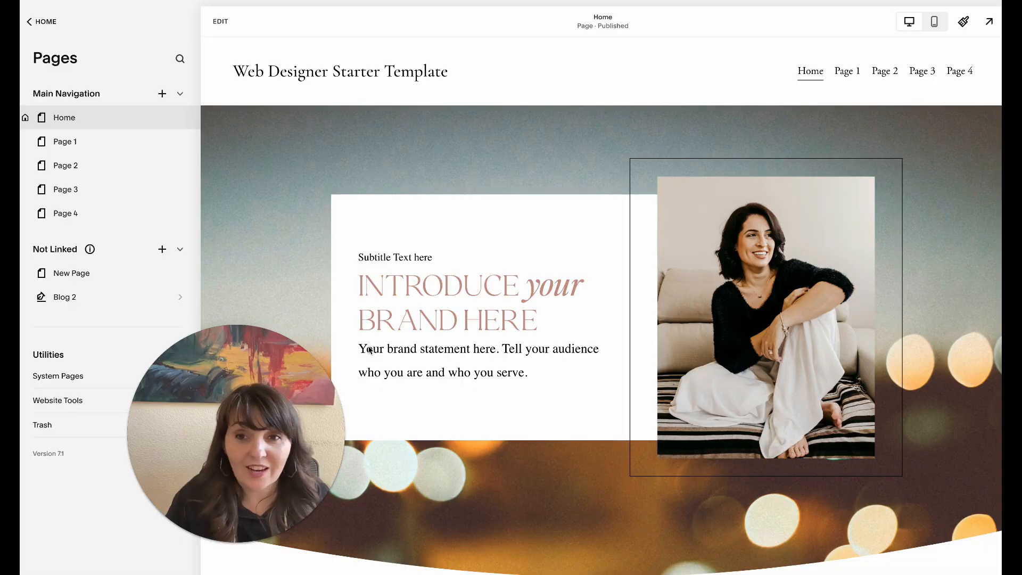
Scroll the page list and open the unlinked New Page for editing.
{"action": "scroll", "scroll_direction": "down", "scroll_amount": 3}
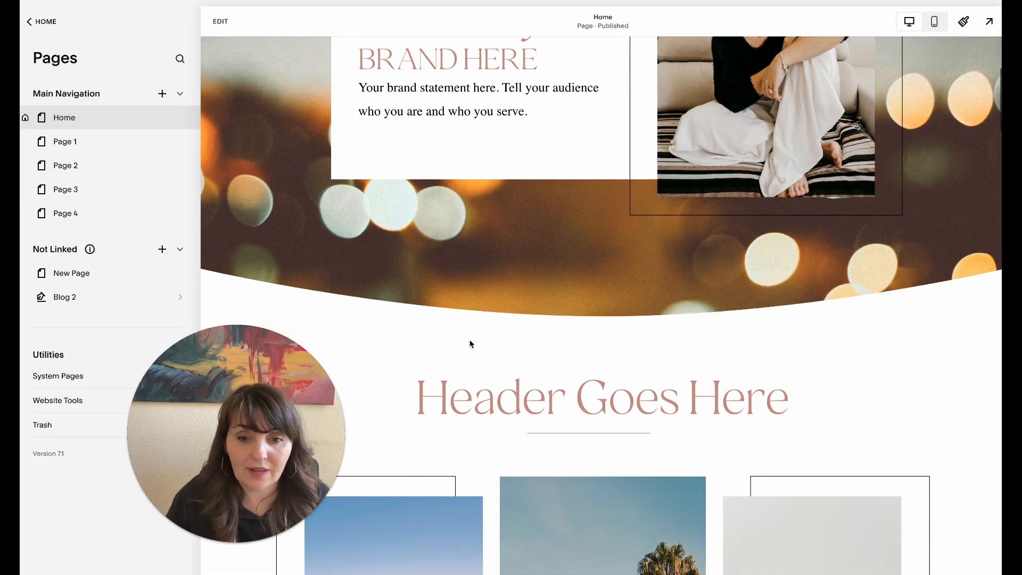
{"action": "scroll", "scroll_direction": "down", "scroll_amount": 3}
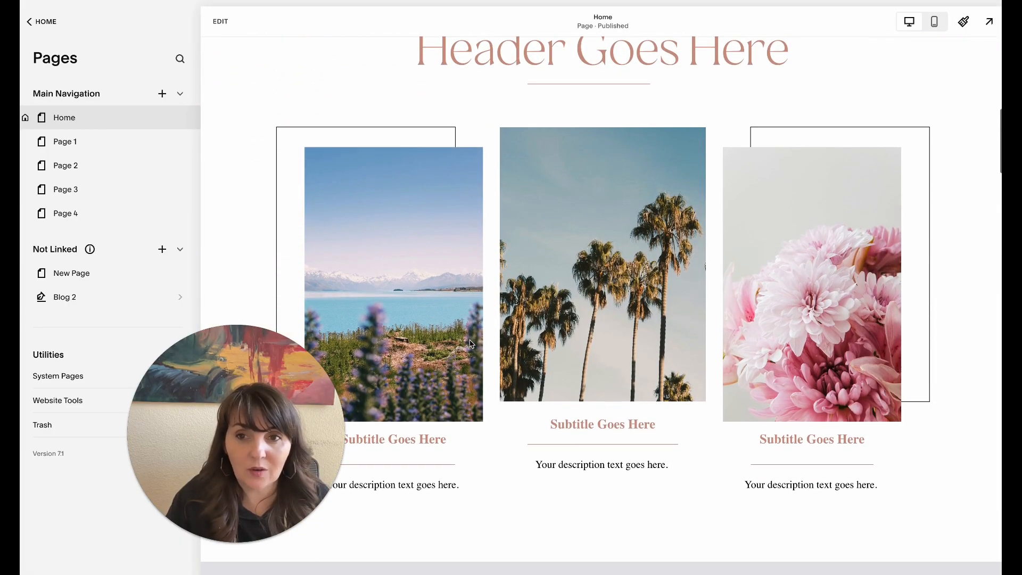
{"action": "scroll", "scroll_direction": "down", "scroll_amount": 3}
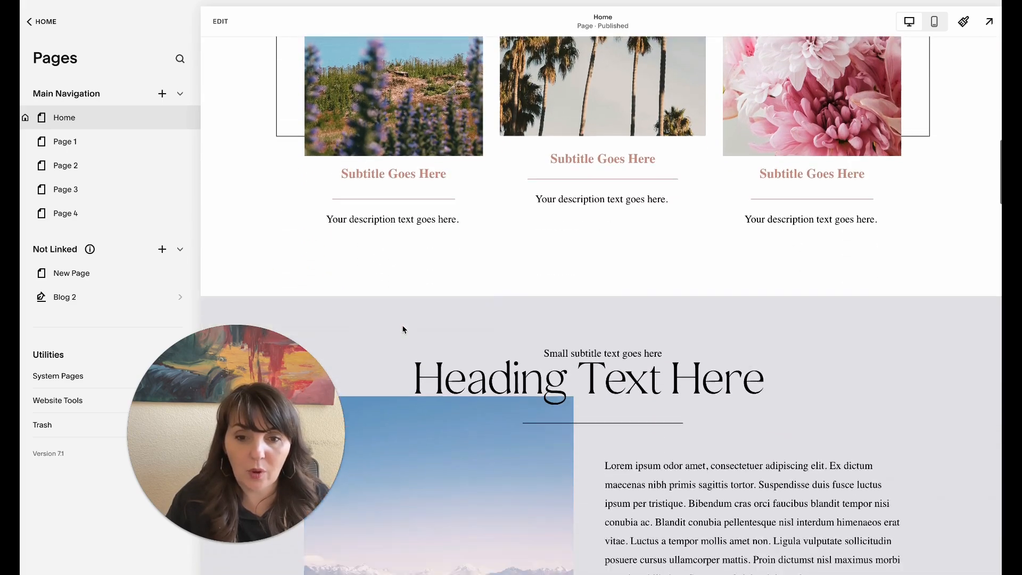
{"action": "scroll", "scroll_direction": "down", "scroll_amount": 3}
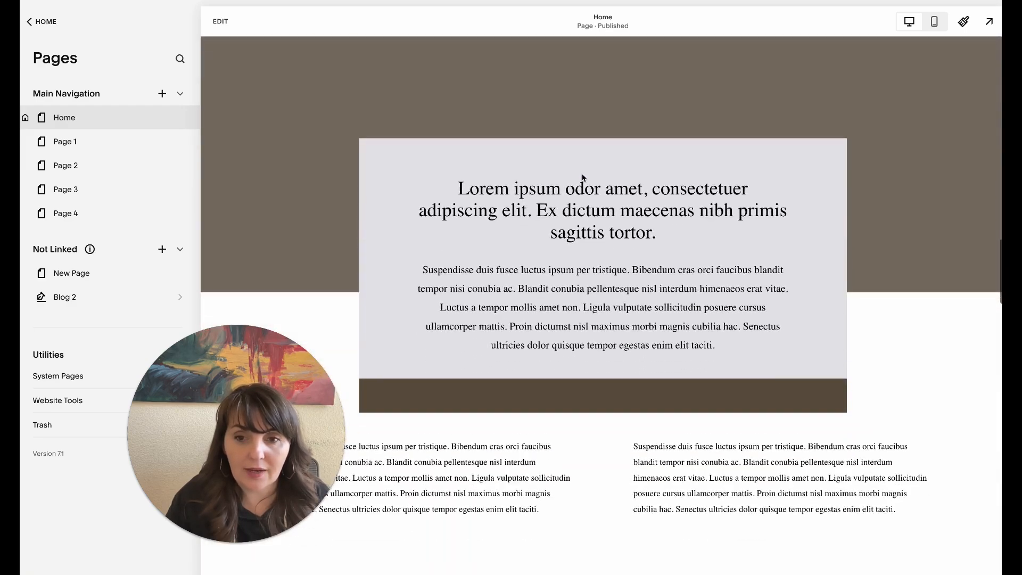
{"action": "scroll", "scroll_direction": "down", "scroll_amount": 3}
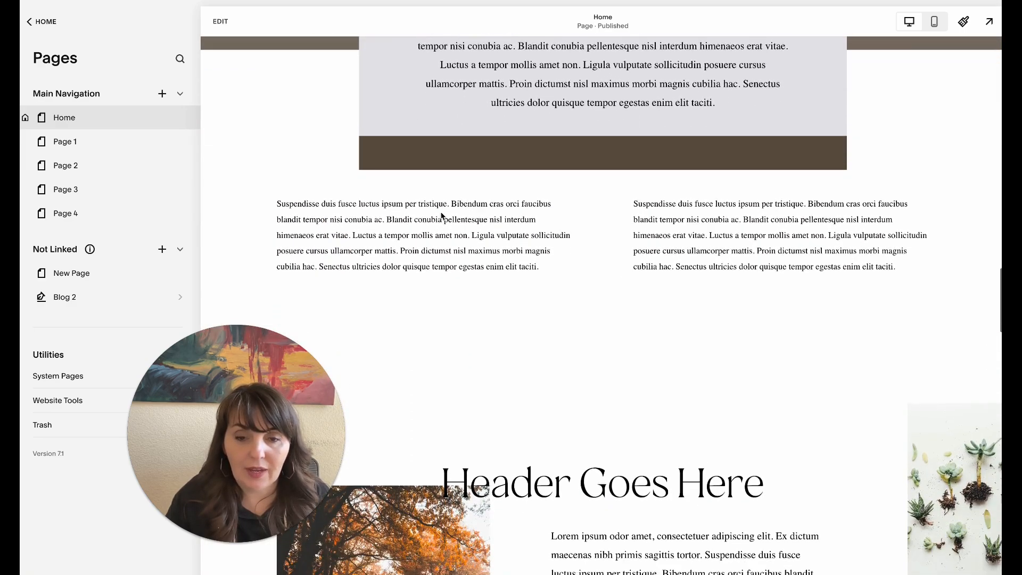
{"action": "scroll", "scroll_direction": "down", "scroll_amount": 3}
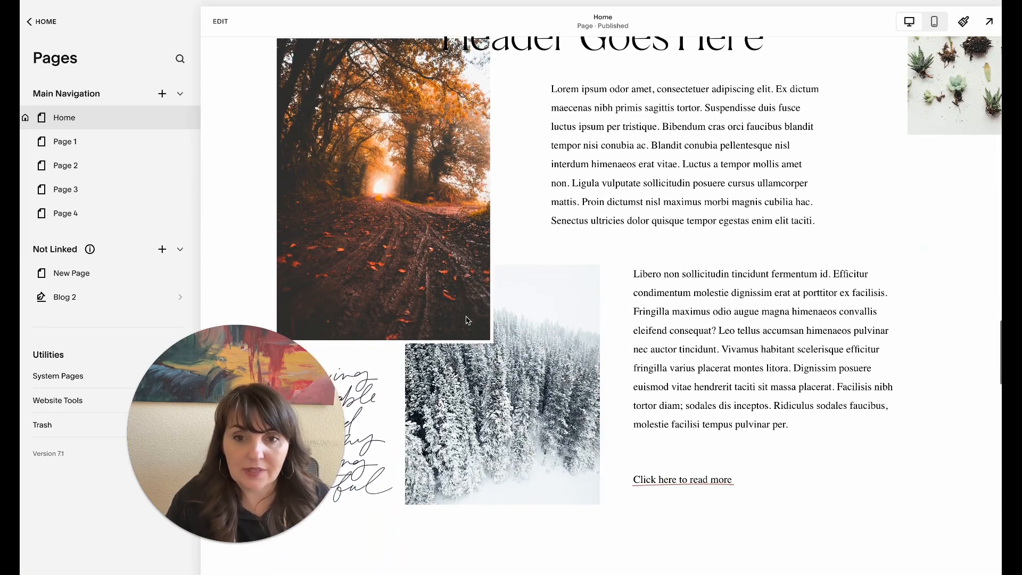
{"action": "scroll", "scroll_direction": "down", "scroll_amount": 3}
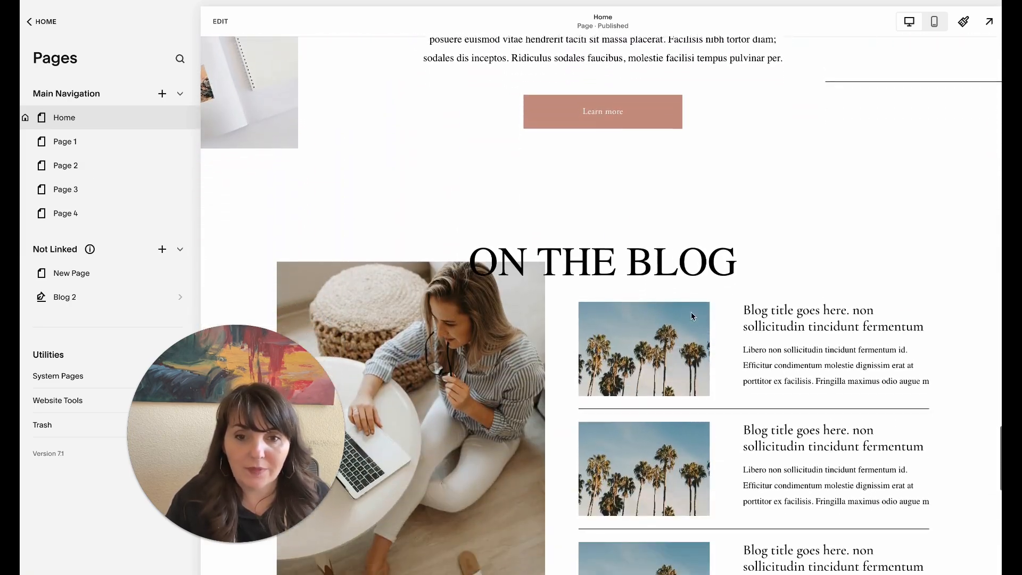
{"action": "scroll", "scroll_direction": "down", "scroll_amount": 3}
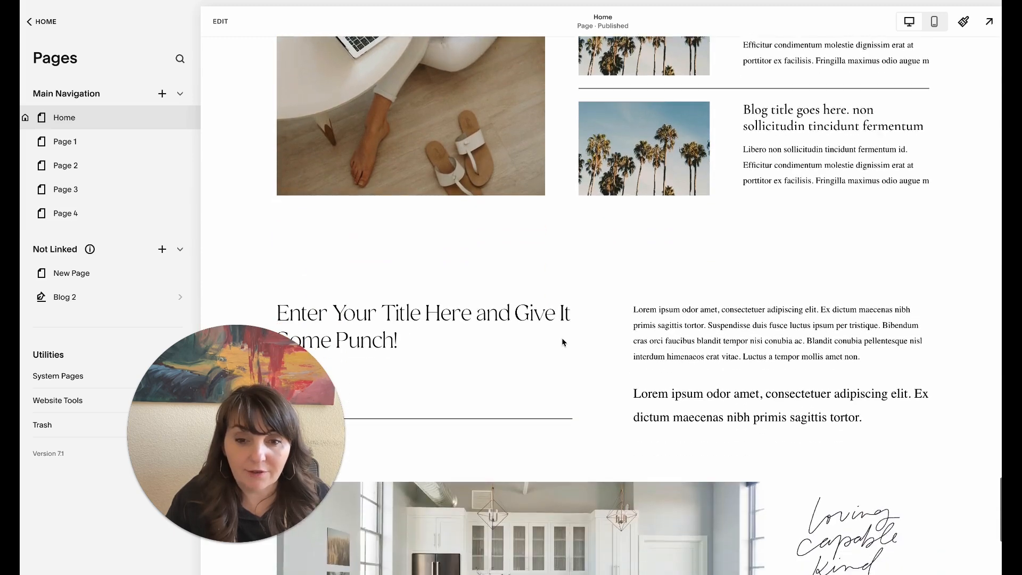
{"action": "scroll", "scroll_direction": "down", "scroll_amount": 3}
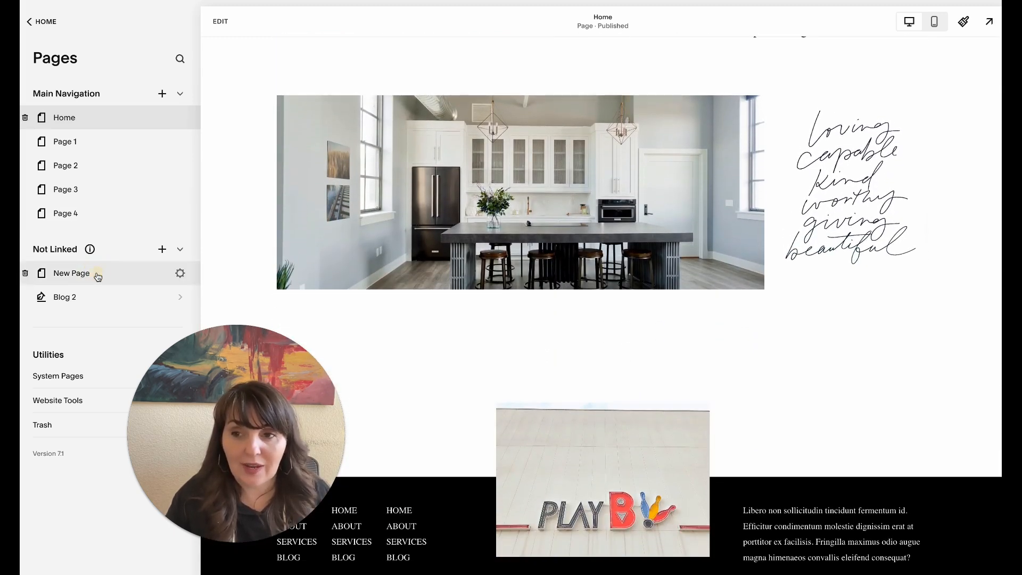
{"action": "left_click", "coordinate": [71, 274]}
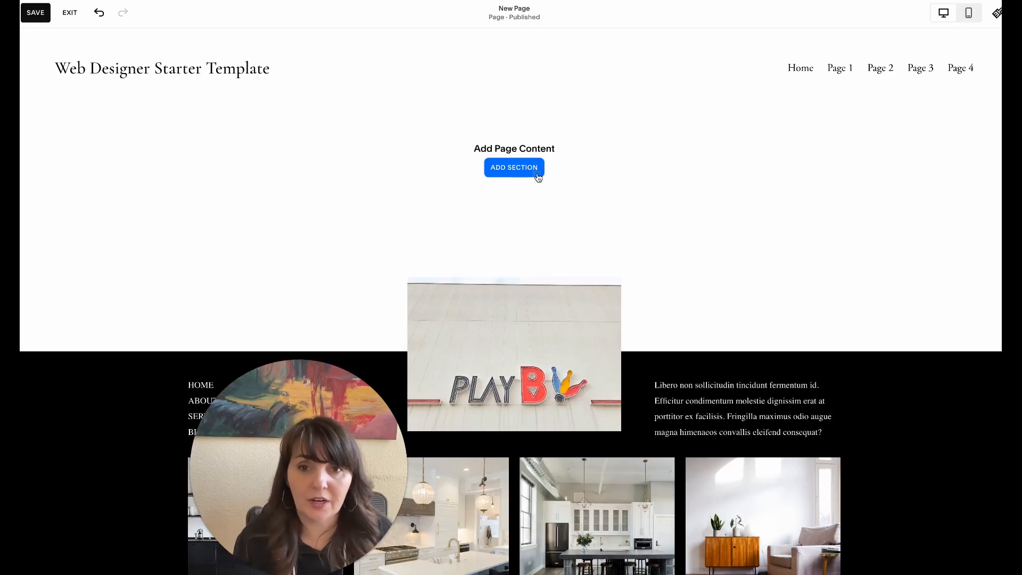
Browse the Intro section layouts and add a blank section to the page.
{"action": "left_click", "coordinate": [514, 167]}
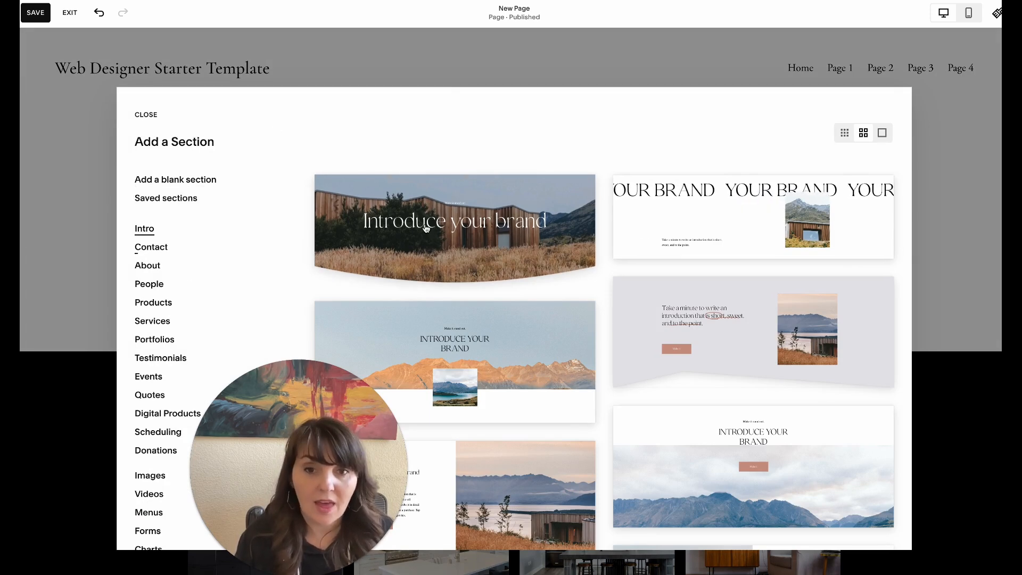
{"action": "scroll", "scroll_direction": "down", "scroll_amount": 3}
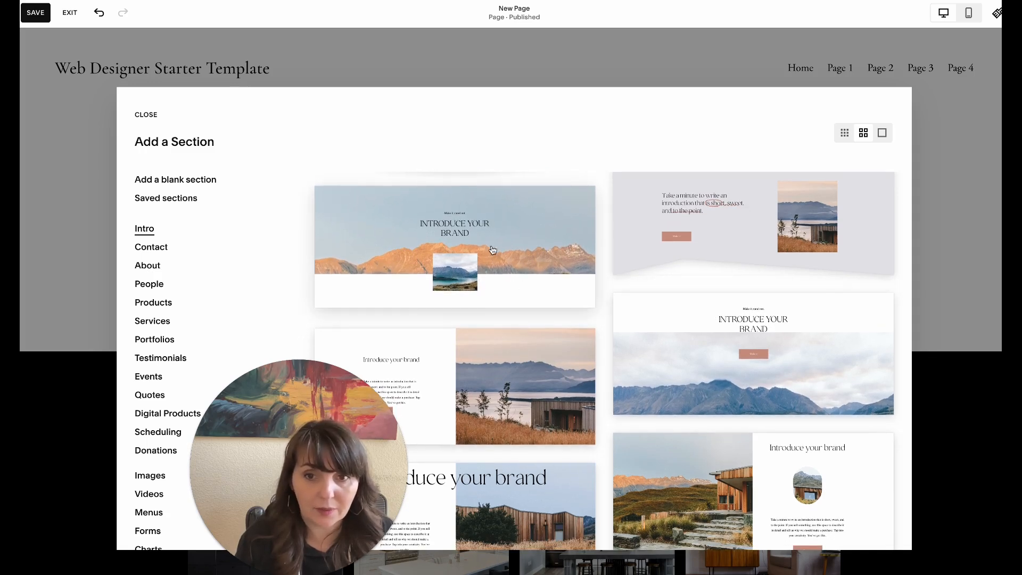
{"action": "mouse_move", "coordinate": [558, 317]}
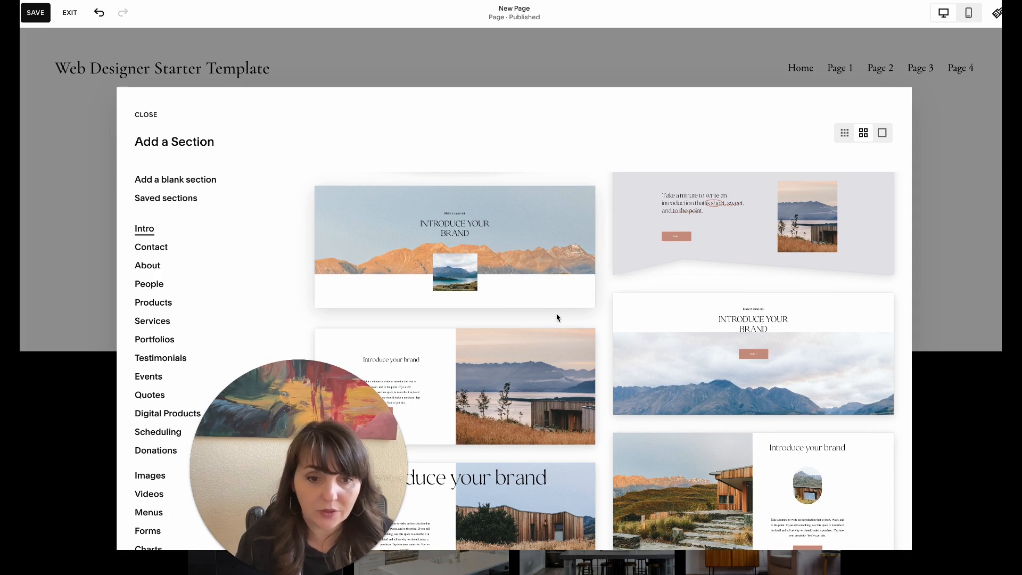
{"action": "scroll", "scroll_direction": "down", "scroll_amount": 3}
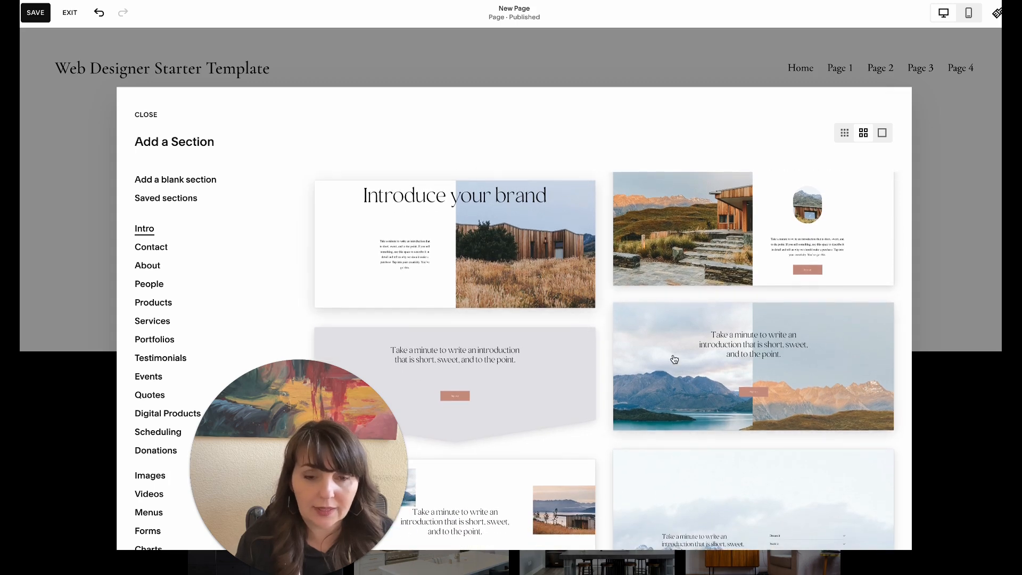
{"action": "scroll", "scroll_direction": "down", "scroll_amount": 3}
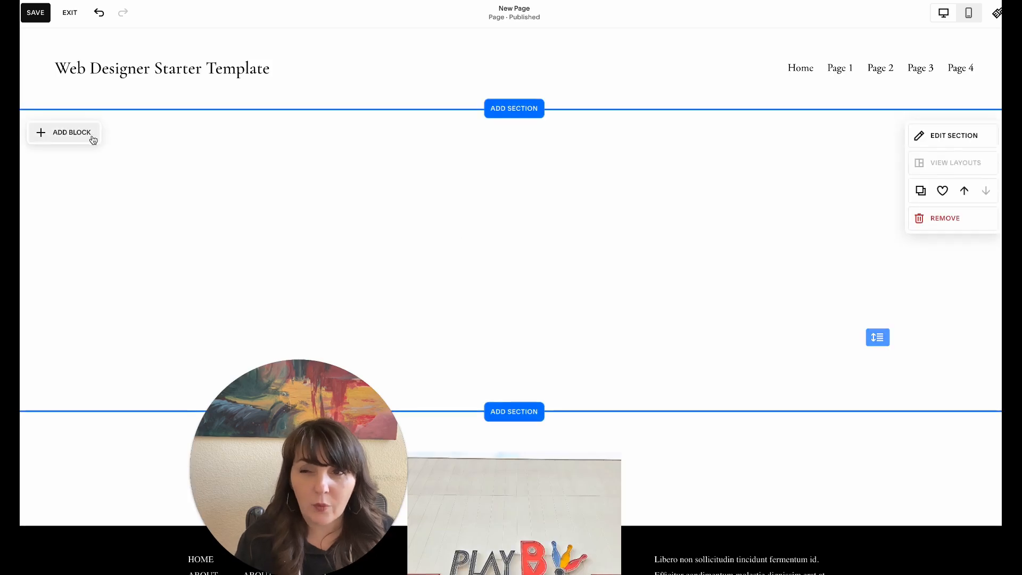
Insert a grey placeholder block and drag it just left of the page centre line.
{"action": "left_click", "coordinate": [69, 132]}
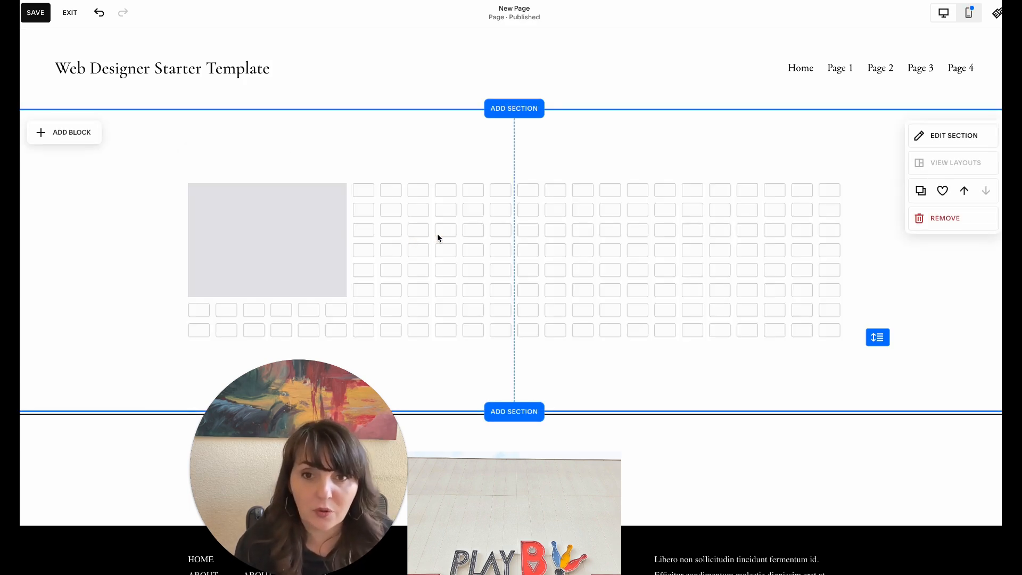
{"action": "left_click_drag", "start_coordinate": [267, 239], "coordinate": [323, 239]}
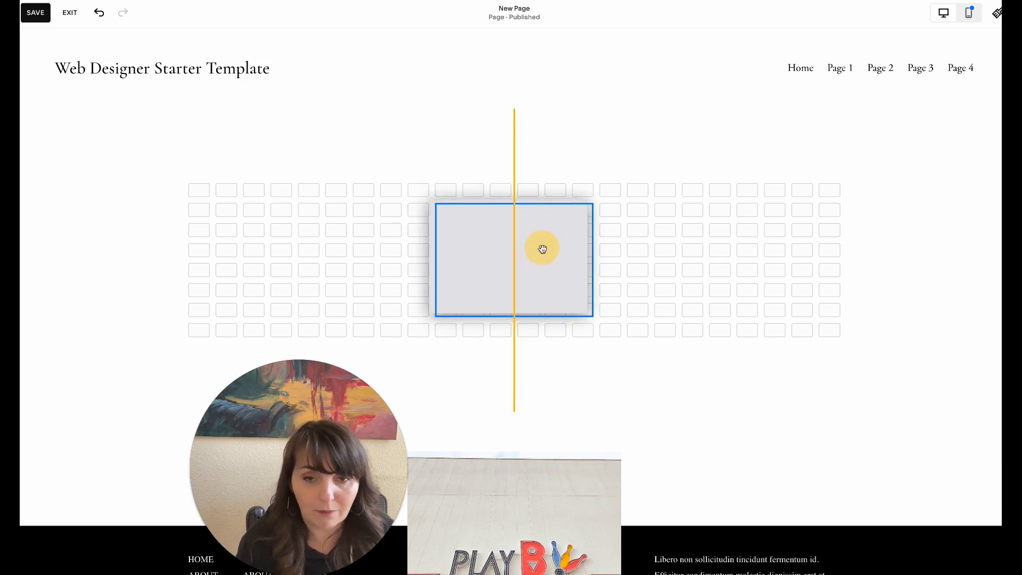
{"action": "left_click_drag", "start_coordinate": [543, 249], "coordinate": [389, 241]}
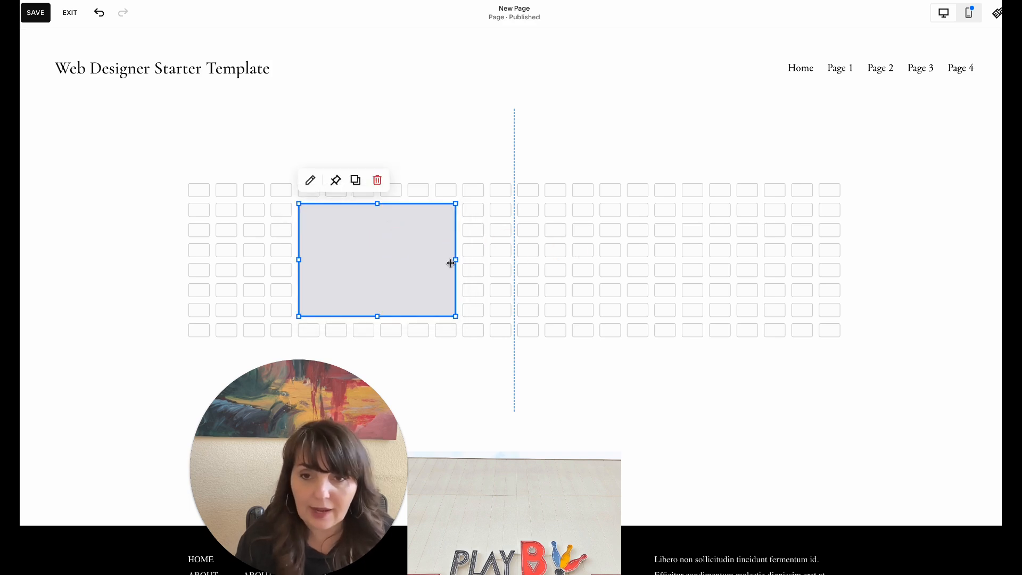
{"action": "mouse_move", "coordinate": [607, 248]}
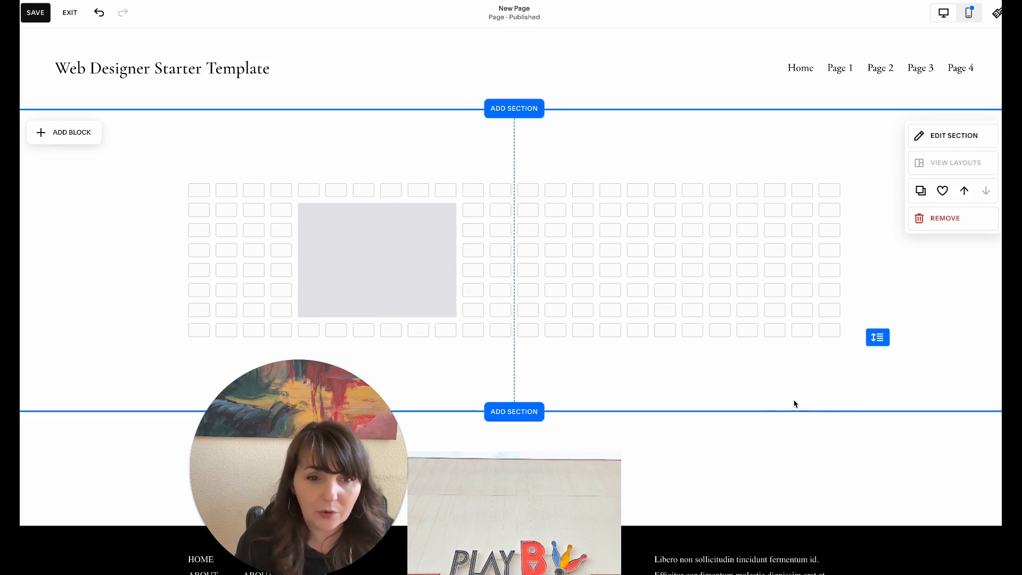
{"action": "mouse_move", "coordinate": [763, 153]}
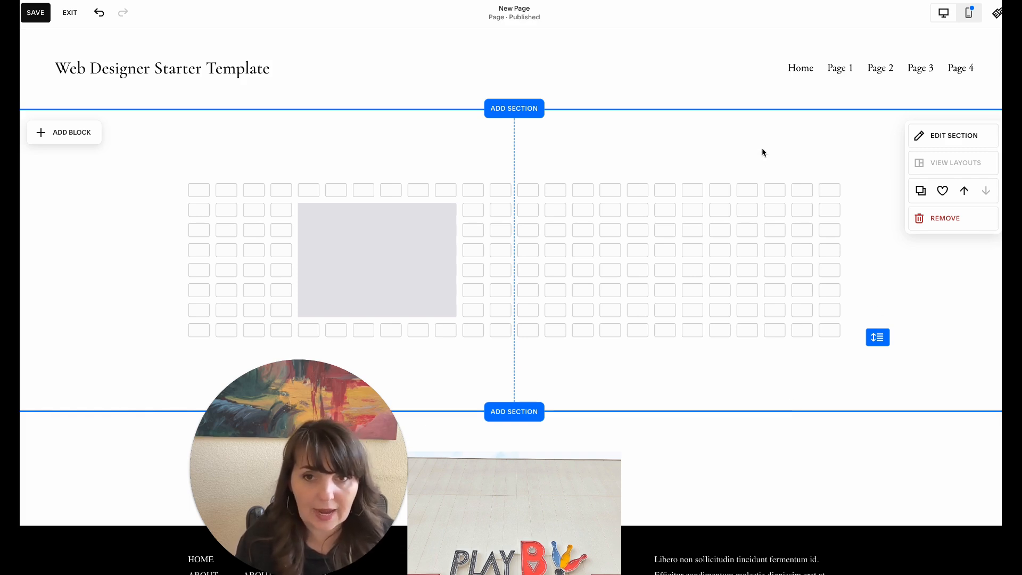
{"action": "mouse_move", "coordinate": [820, 308]}
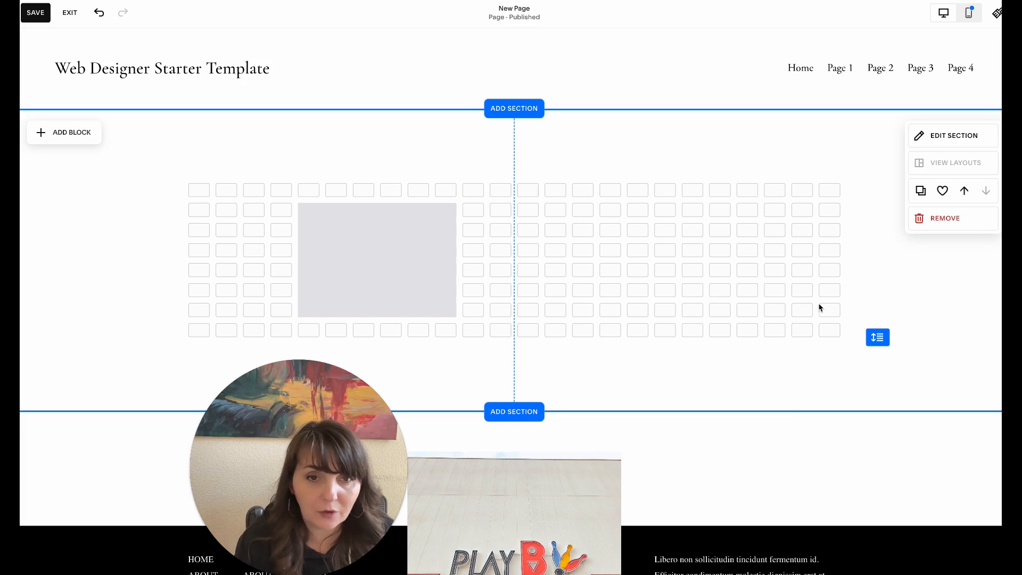
{"action": "mouse_move", "coordinate": [806, 136]}
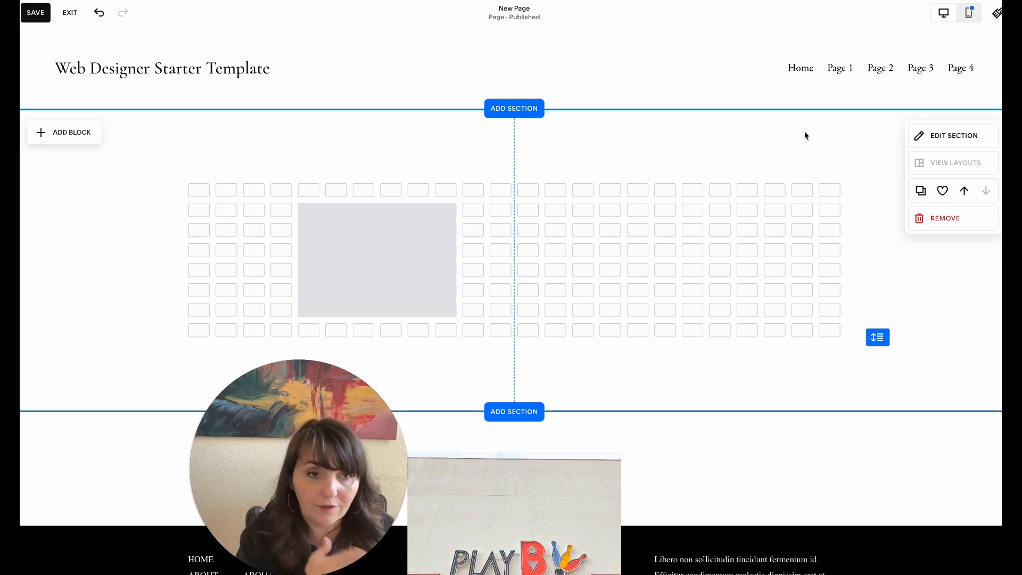
{"action": "mouse_move", "coordinate": [842, 176]}
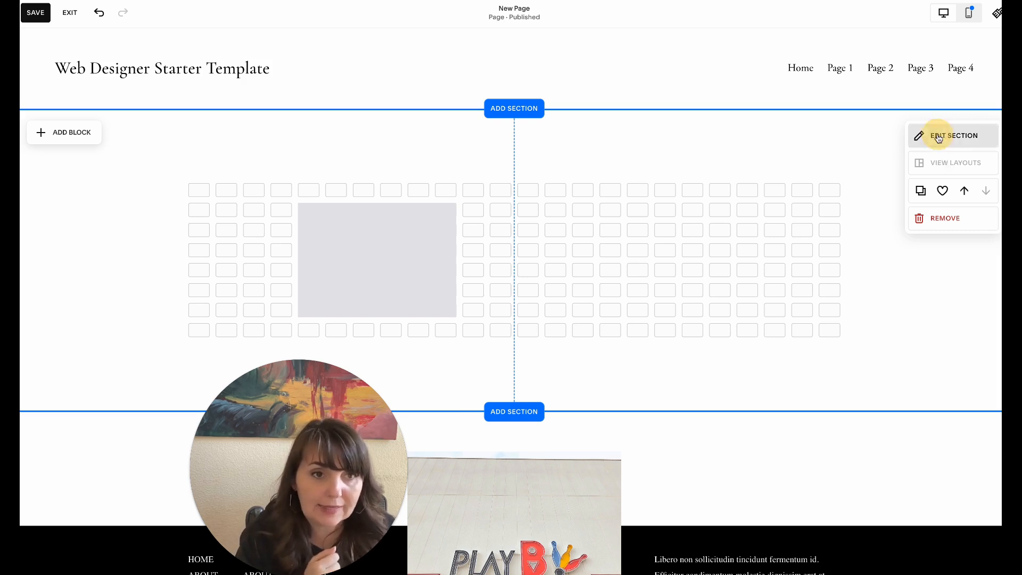
Set the section height to S, then to a custom height of 0.
{"action": "left_click", "coordinate": [951, 135]}
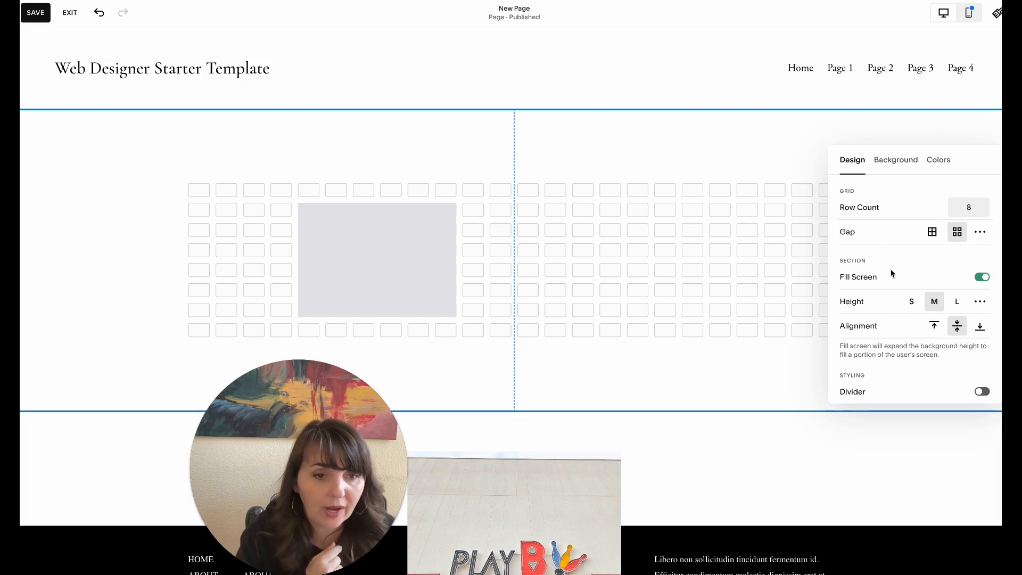
{"action": "mouse_move", "coordinate": [964, 294]}
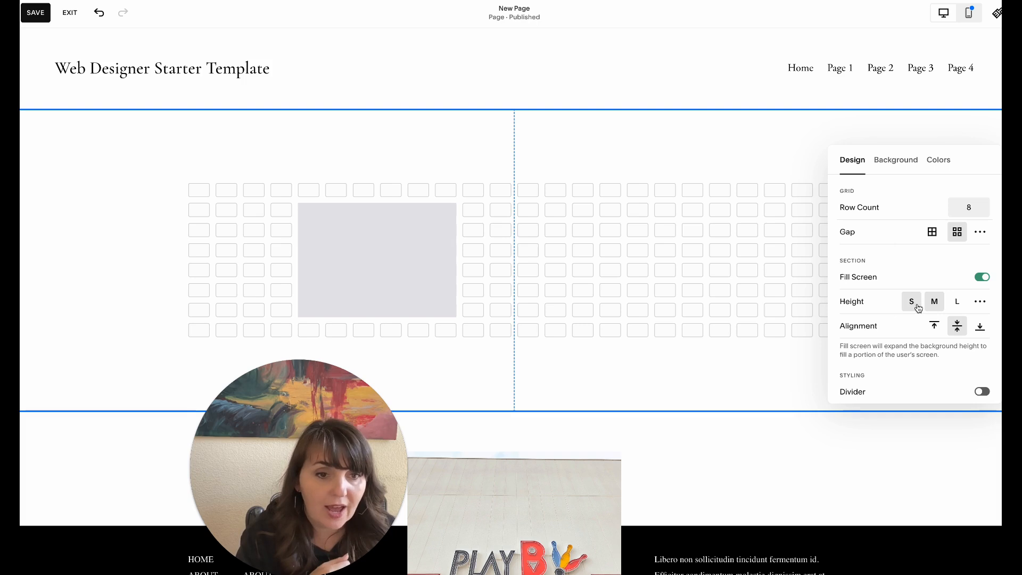
{"action": "left_click", "coordinate": [935, 301]}
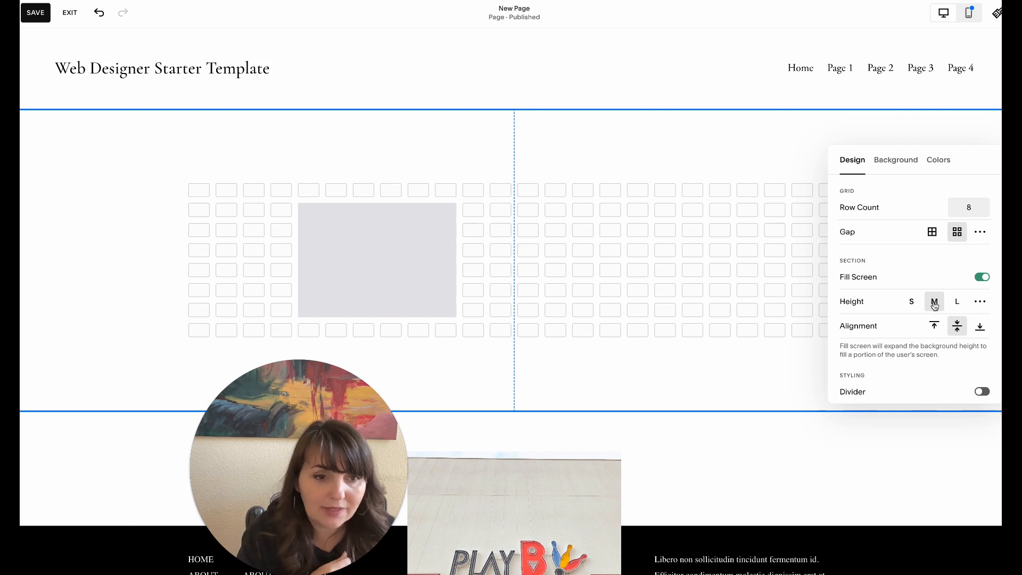
{"action": "left_click", "coordinate": [912, 231]}
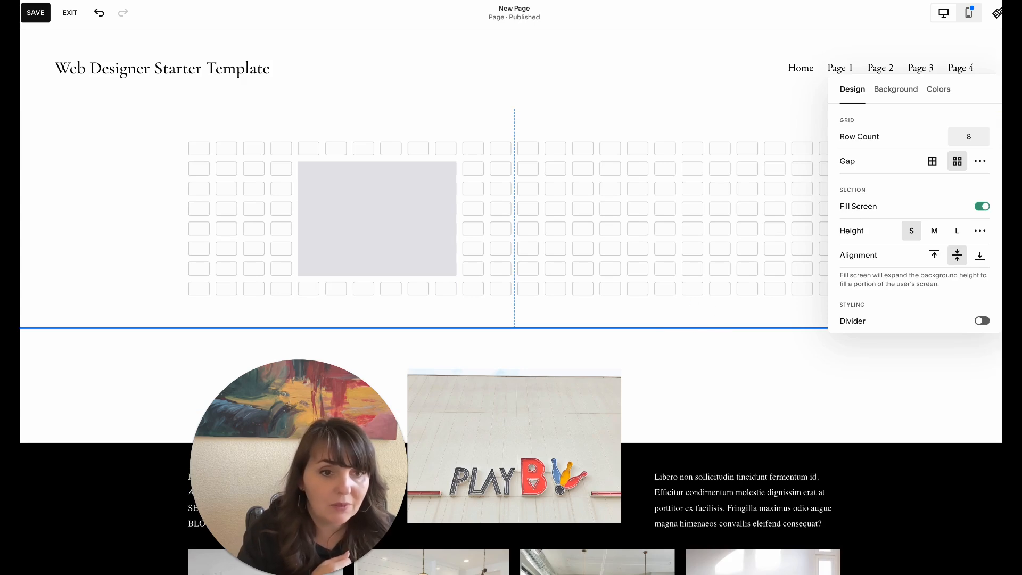
{"action": "left_click", "coordinate": [980, 231]}
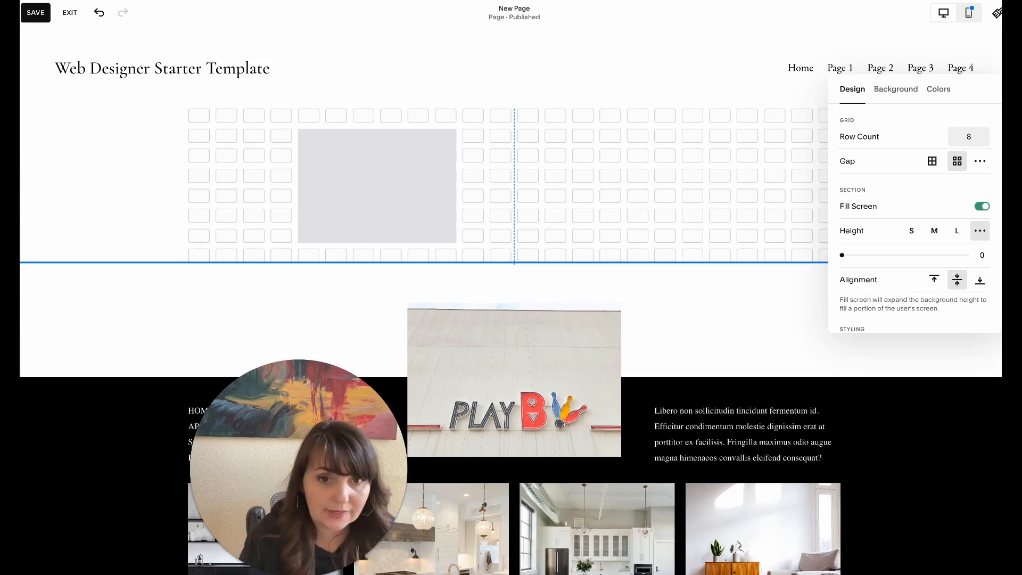
{"action": "mouse_move", "coordinate": [757, 213]}
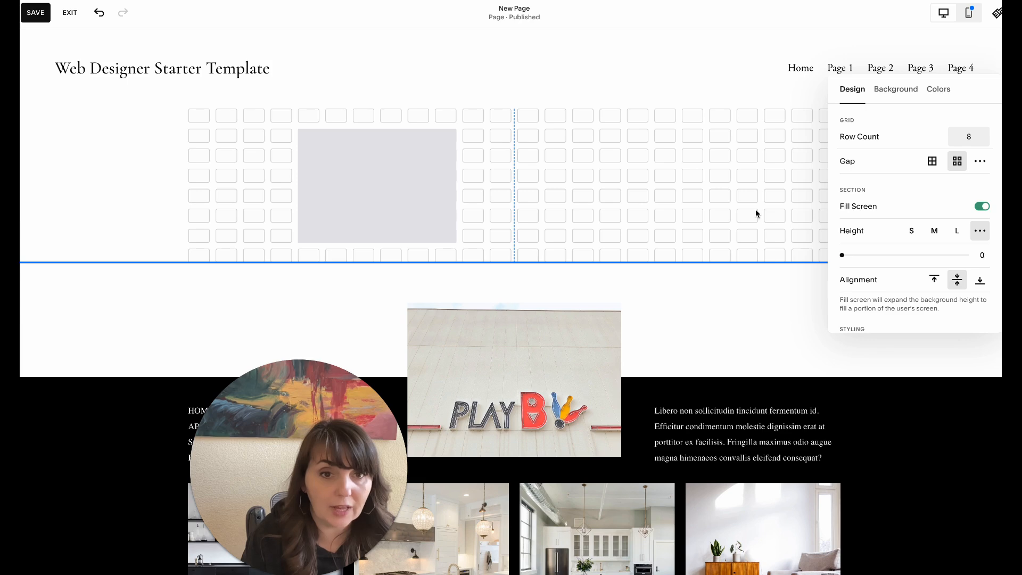
{"action": "left_click", "coordinate": [376, 184]}
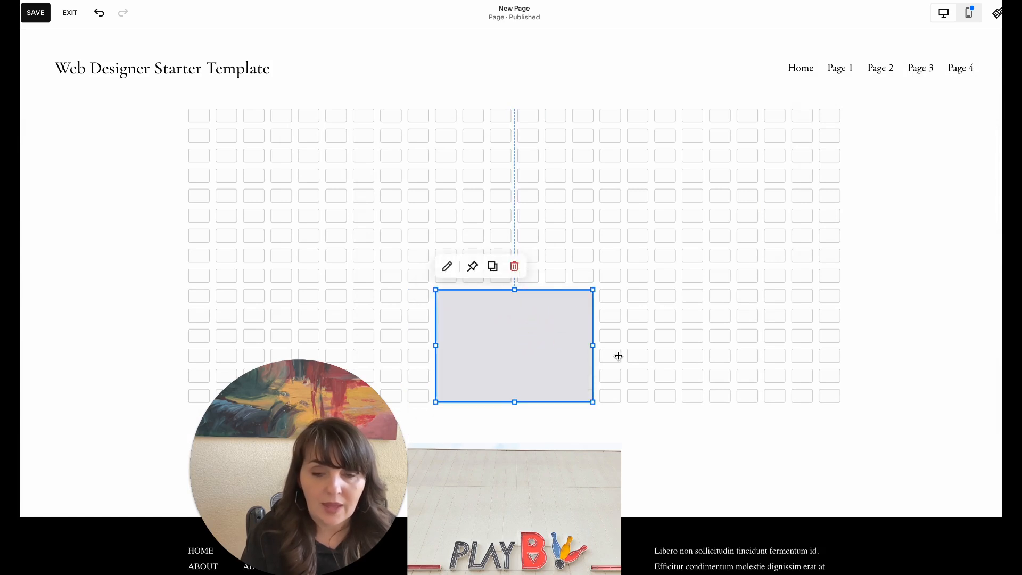
Drag the grey shape's handles to span the full page width, forming a bottom band.
{"action": "left_click_drag", "start_coordinate": [592, 345], "coordinate": [966, 347]}
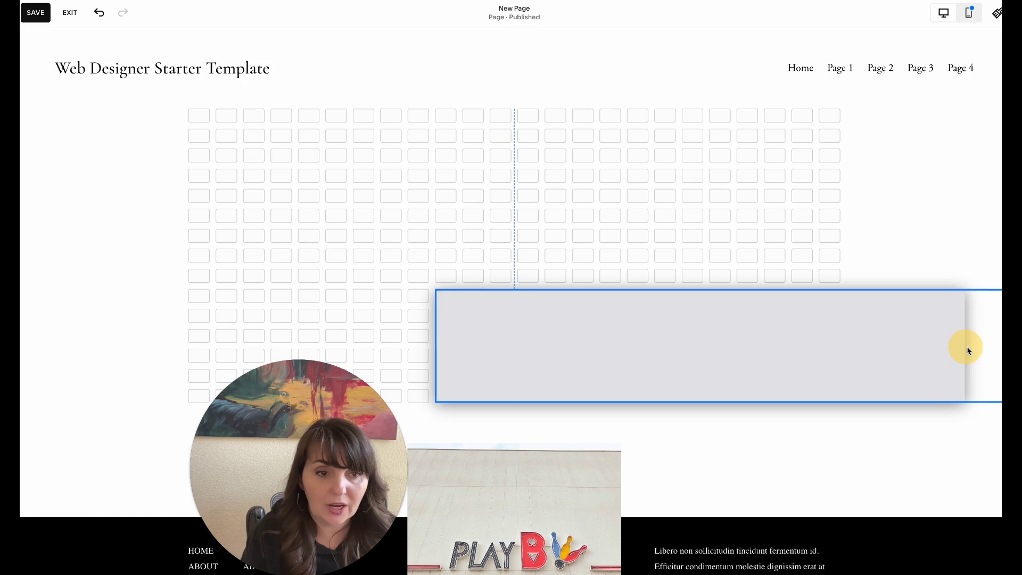
{"action": "left_click_drag", "start_coordinate": [967, 347], "coordinate": [88, 333]}
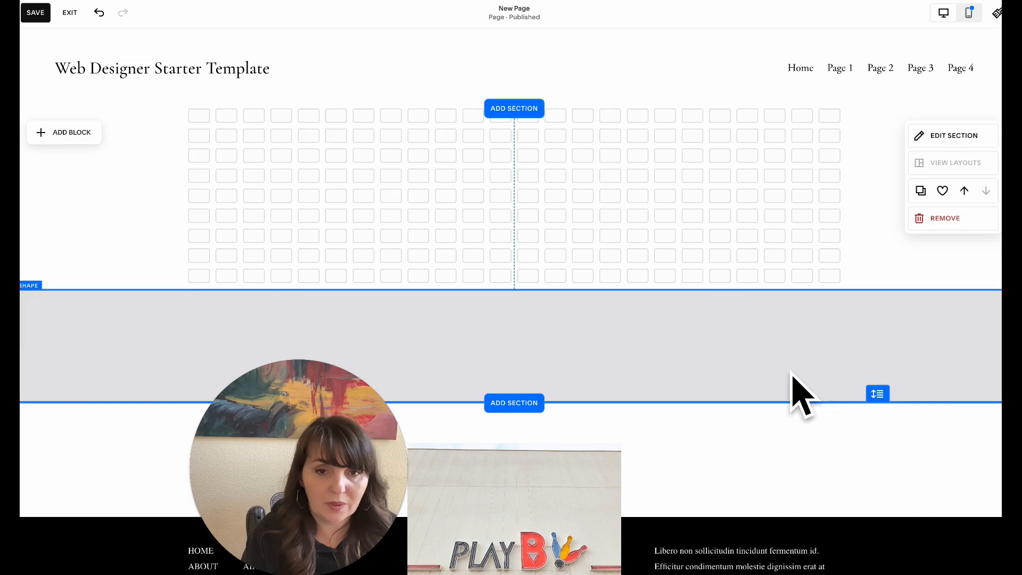
{"action": "mouse_move", "coordinate": [380, 229]}
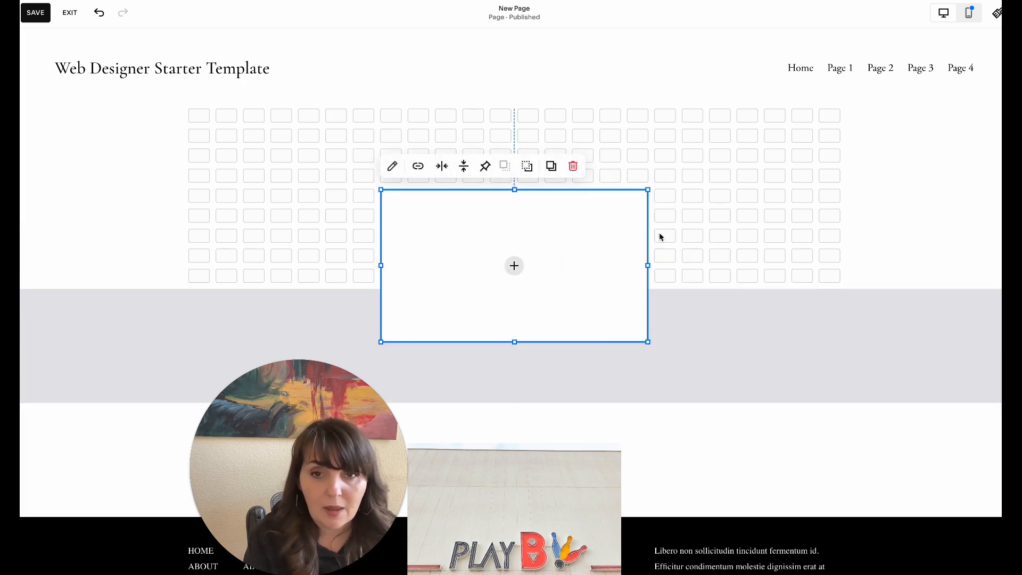
{"action": "mouse_move", "coordinate": [674, 219]}
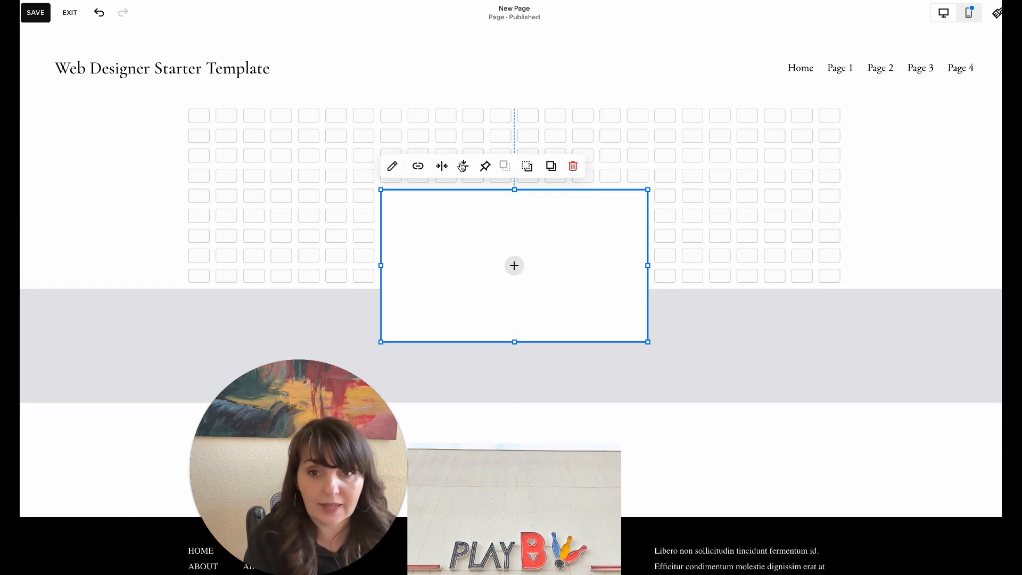
{"action": "mouse_move", "coordinate": [527, 166]}
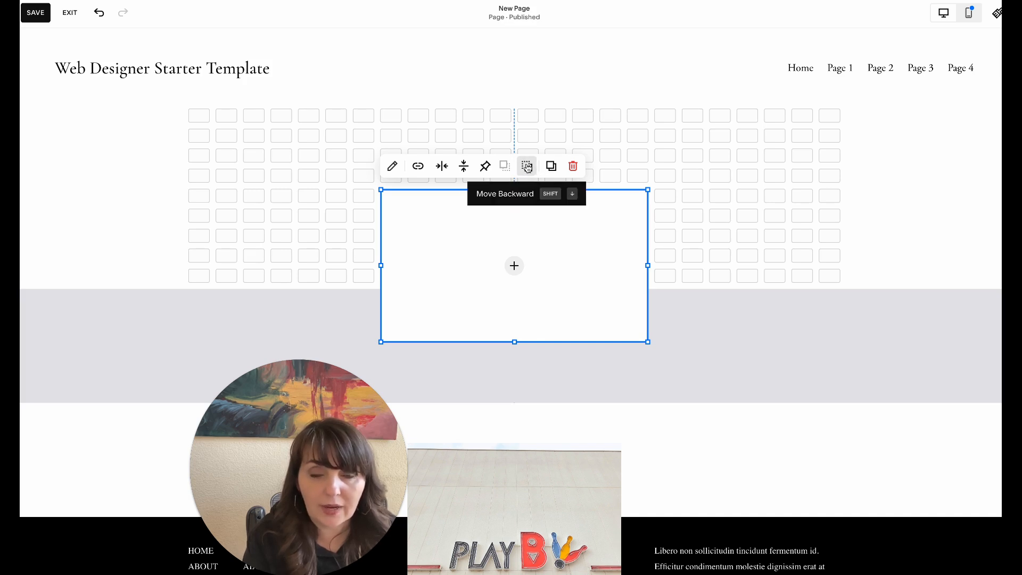
{"action": "mouse_move", "coordinate": [545, 196]}
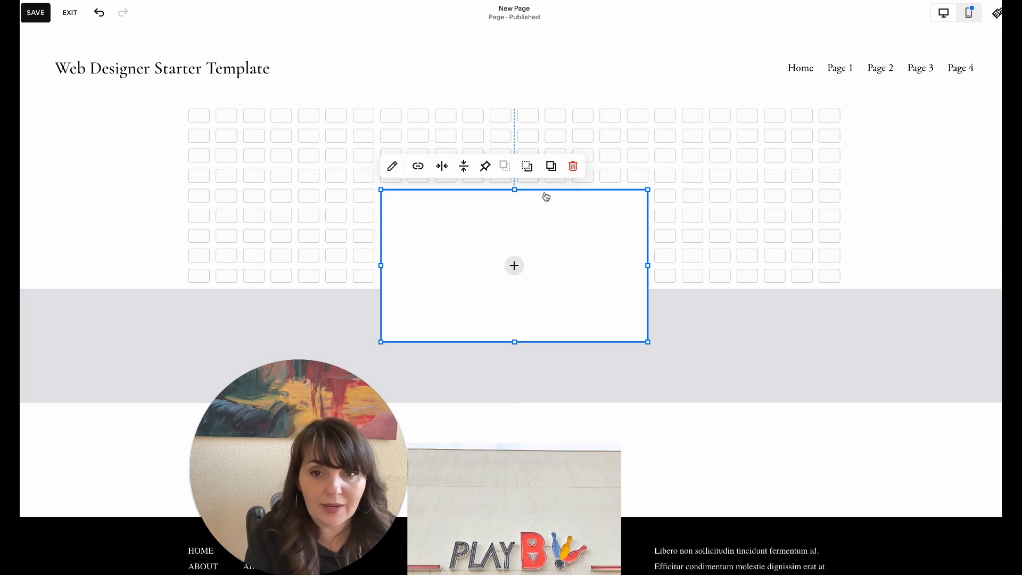
{"action": "mouse_move", "coordinate": [527, 167]}
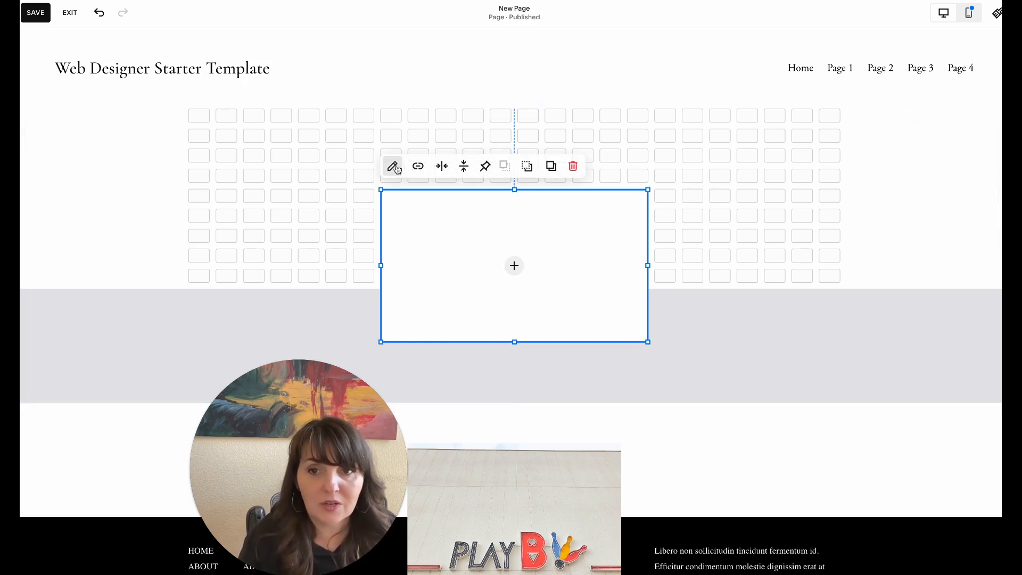
Fill the image block with the library photo of a woman holding a camera.
{"action": "left_click", "coordinate": [392, 166]}
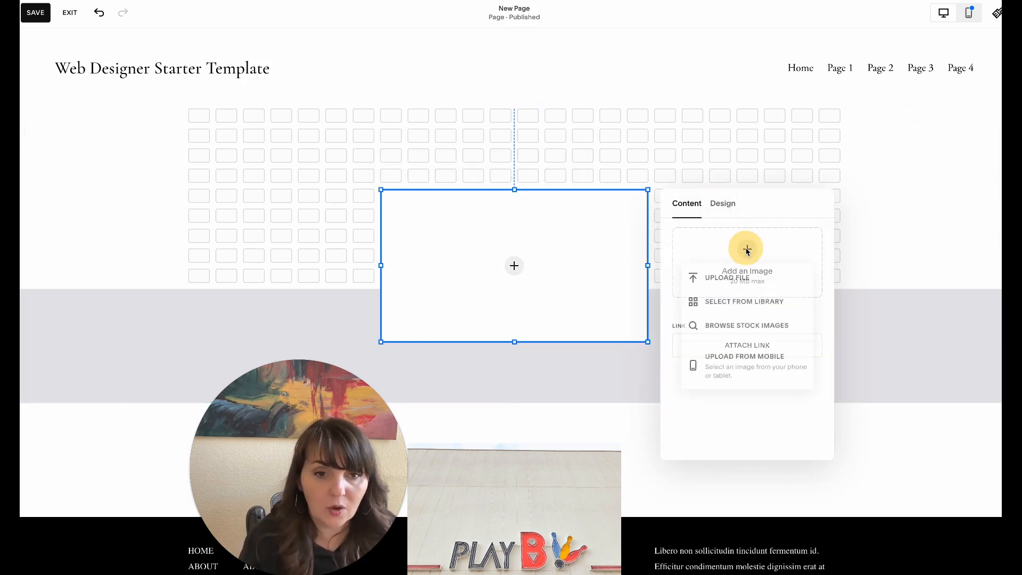
{"action": "left_click", "coordinate": [743, 301]}
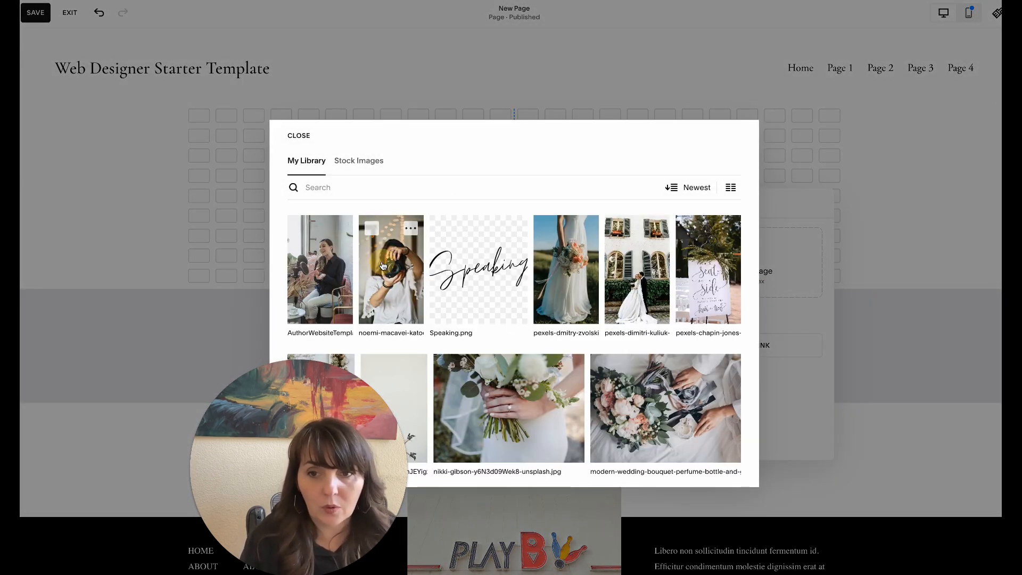
{"action": "left_click", "coordinate": [391, 269]}
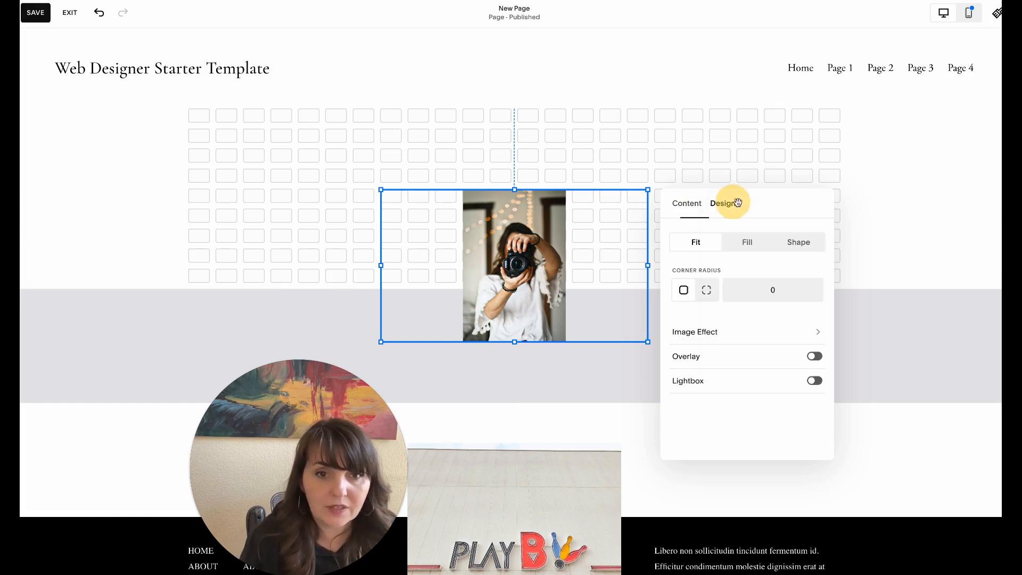
{"action": "left_click", "coordinate": [747, 242]}
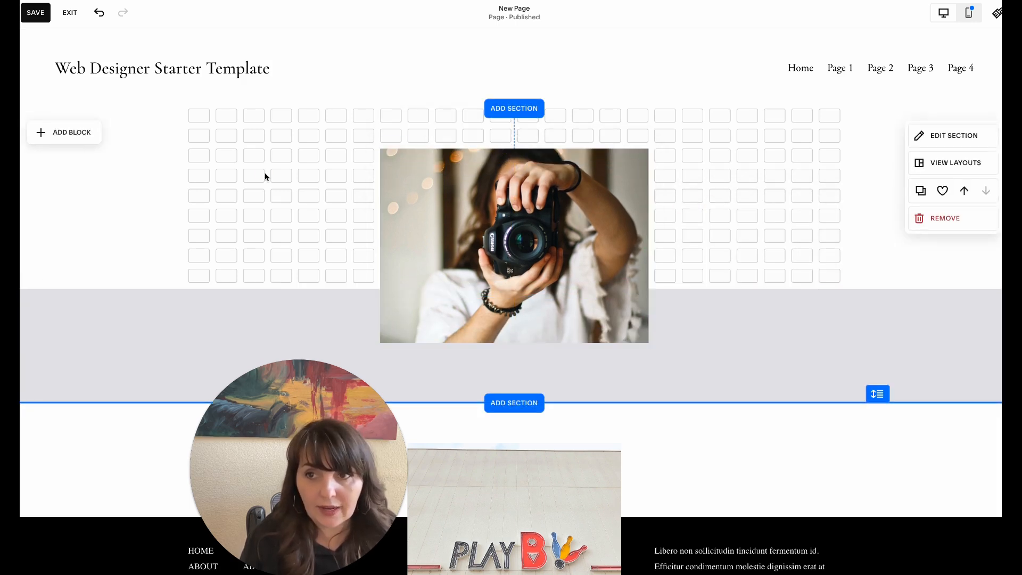
Add a text block styled as Heading 1 with an enlarged font size.
{"action": "left_click", "coordinate": [64, 132]}
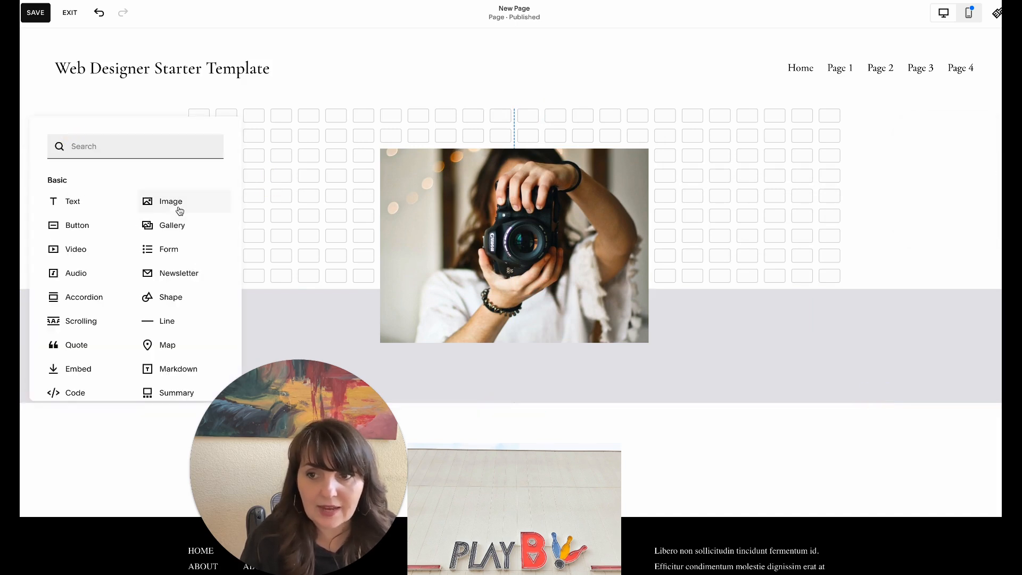
{"action": "left_click", "coordinate": [72, 201]}
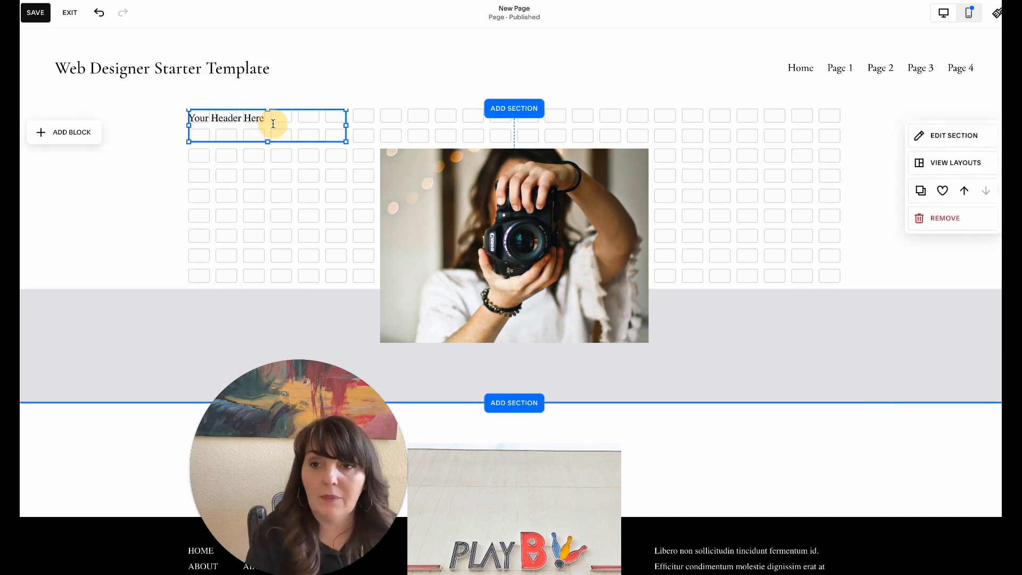
{"action": "left_click", "coordinate": [253, 80]}
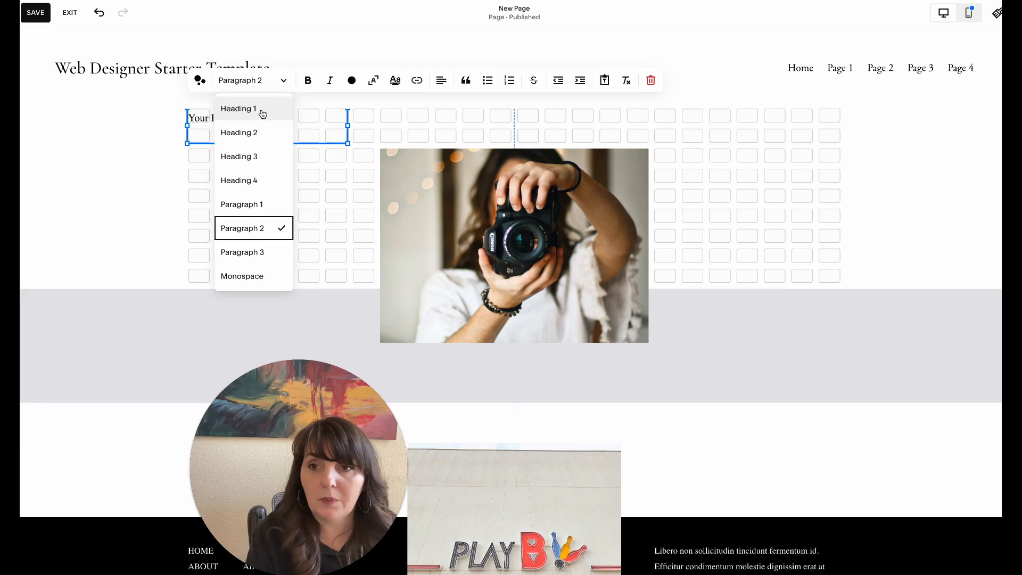
{"action": "left_click", "coordinate": [238, 109]}
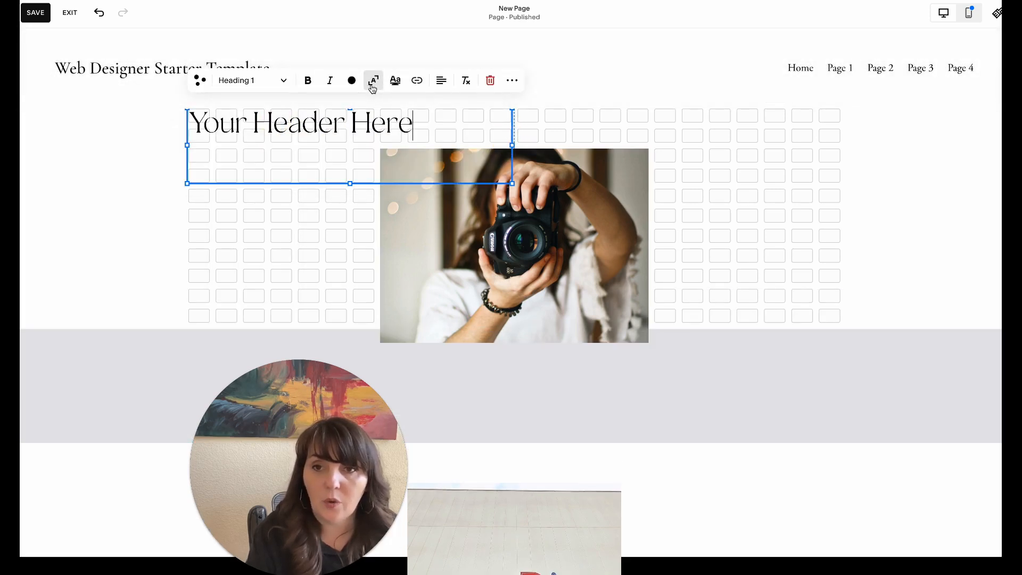
{"action": "left_click", "coordinate": [373, 80]}
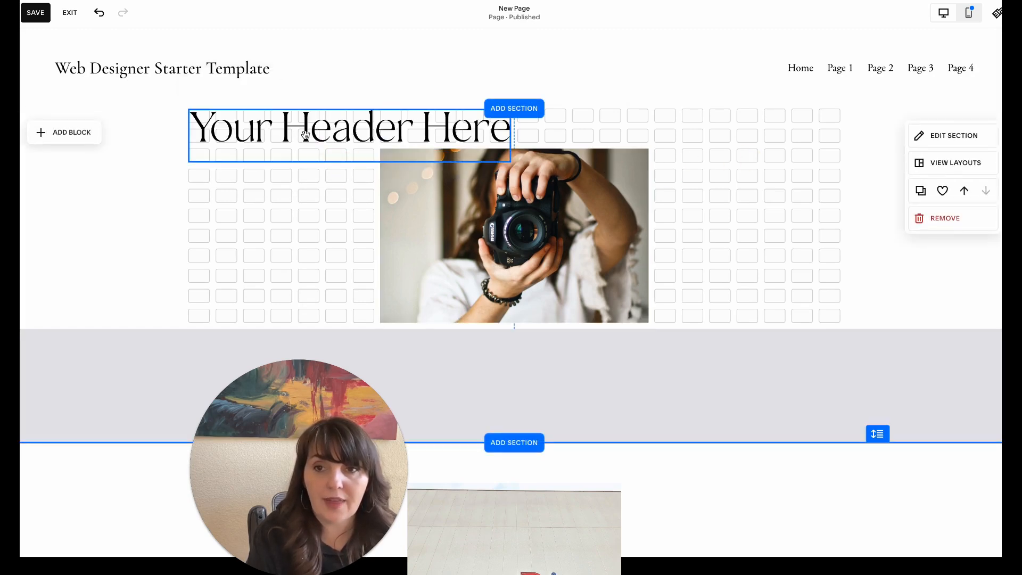
{"action": "left_click", "coordinate": [513, 234]}
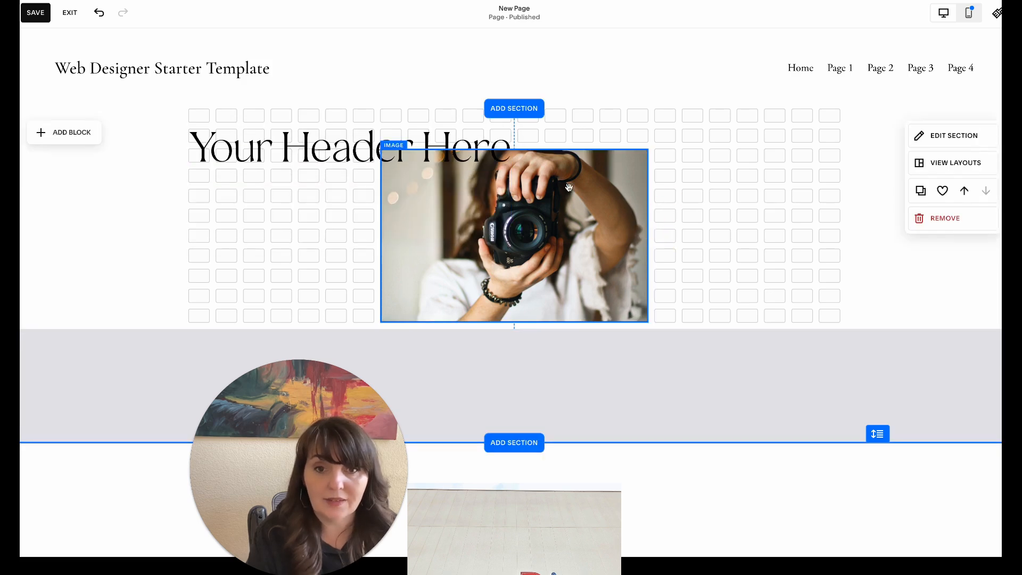
Widen the 'Your Header Here' block across the grid and move the camera photo over it.
{"action": "left_click", "coordinate": [349, 146]}
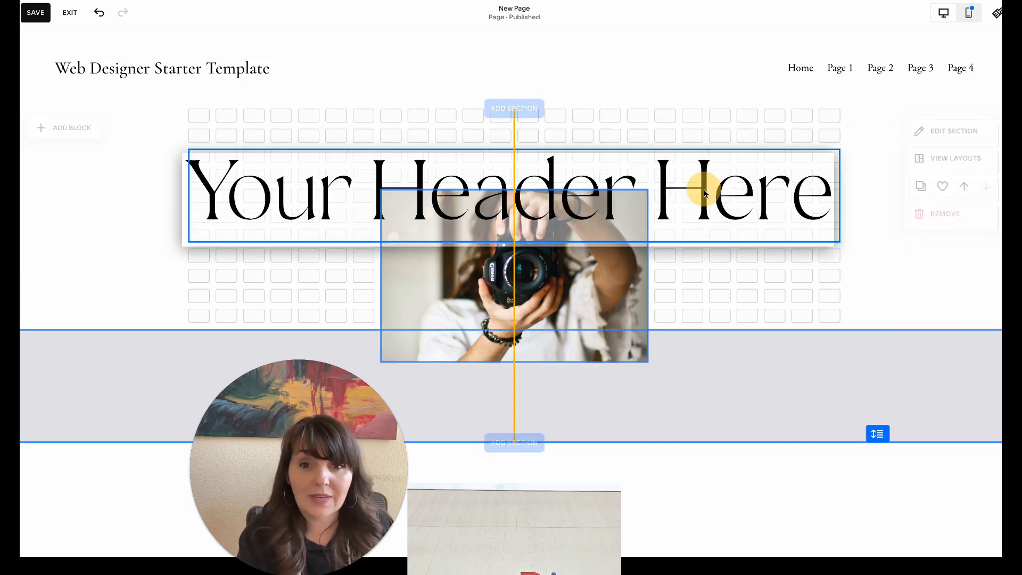
{"action": "left_click", "coordinate": [514, 193]}
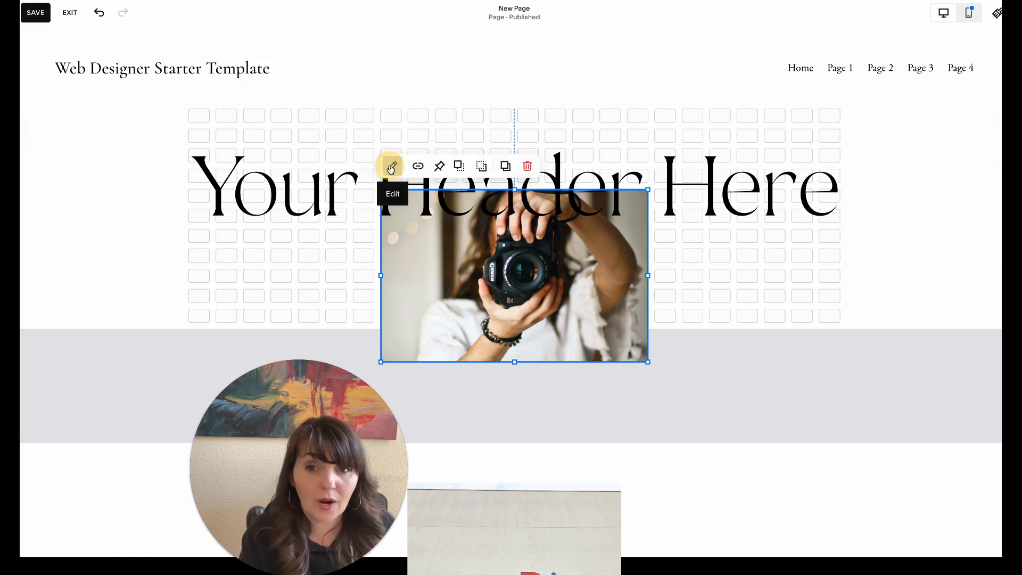
{"action": "left_click", "coordinate": [392, 166]}
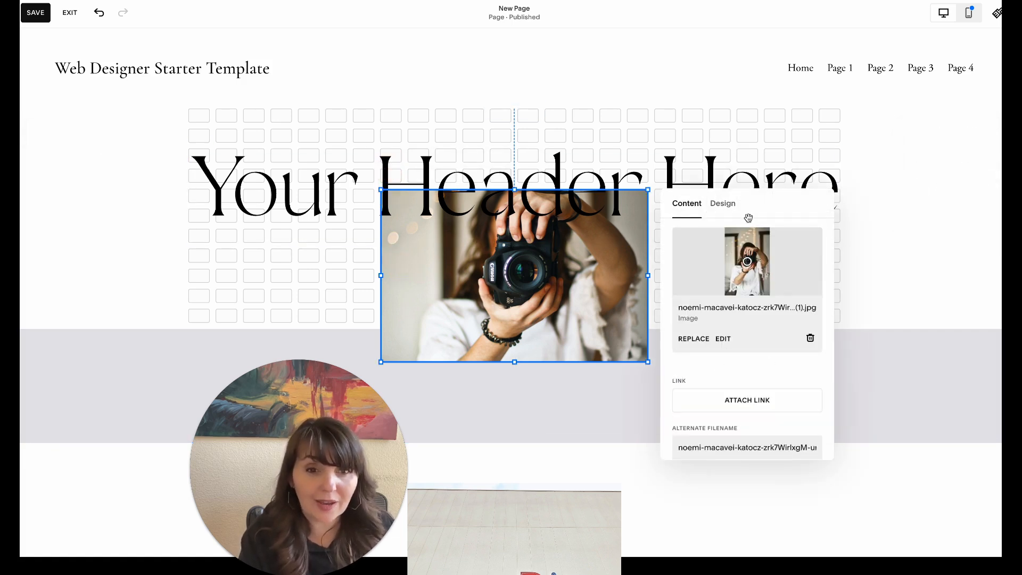
{"action": "left_click", "coordinate": [723, 203]}
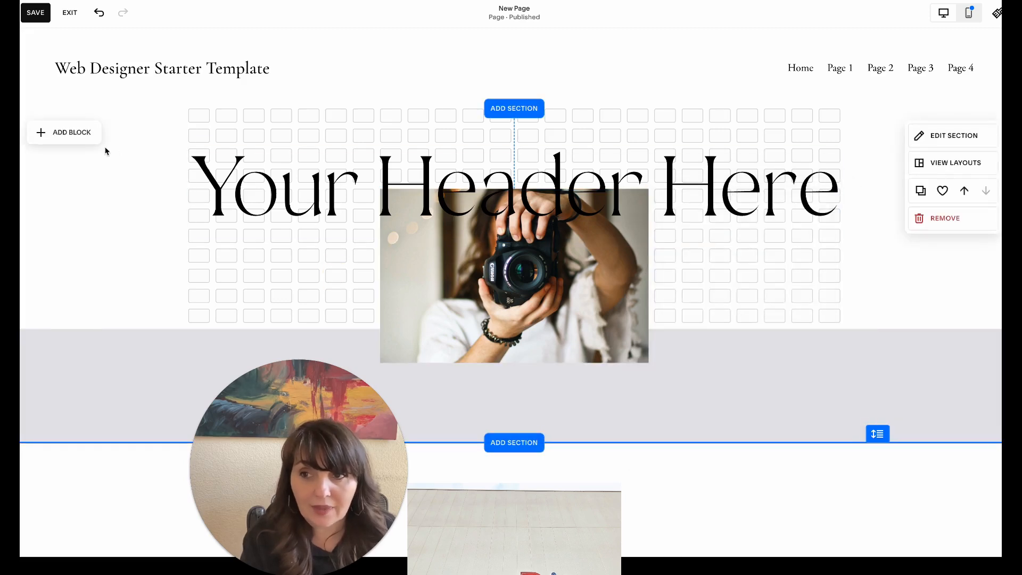
Add a shape block with a solid stroke of thickness L over the image.
{"action": "left_click", "coordinate": [63, 132]}
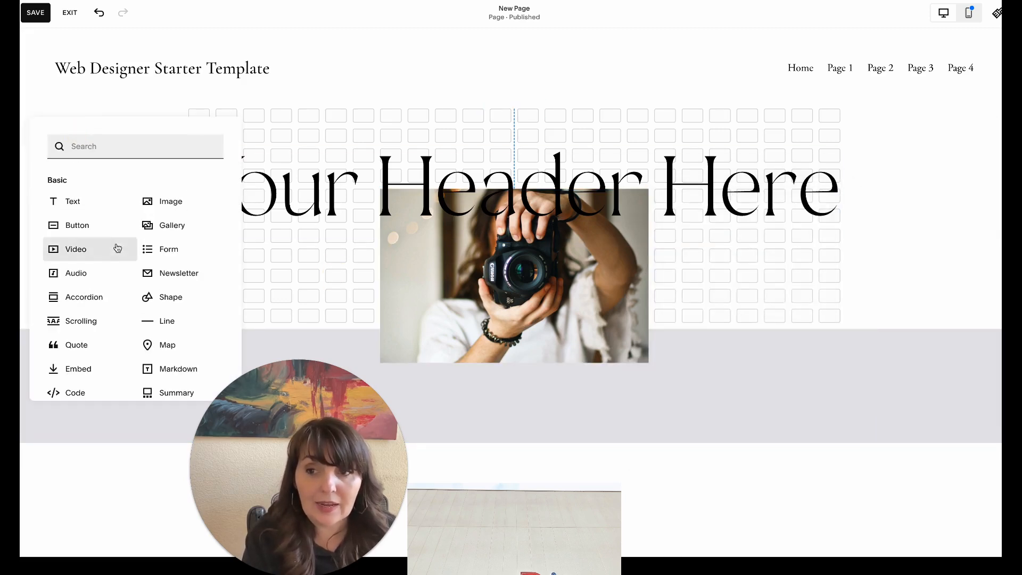
{"action": "left_click", "coordinate": [74, 249]}
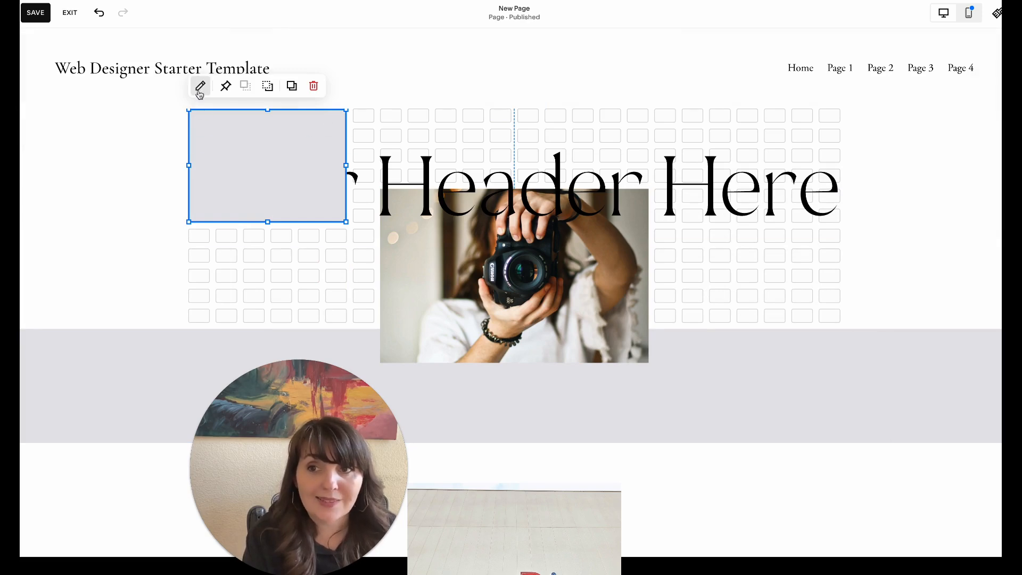
{"action": "left_click", "coordinate": [201, 86]}
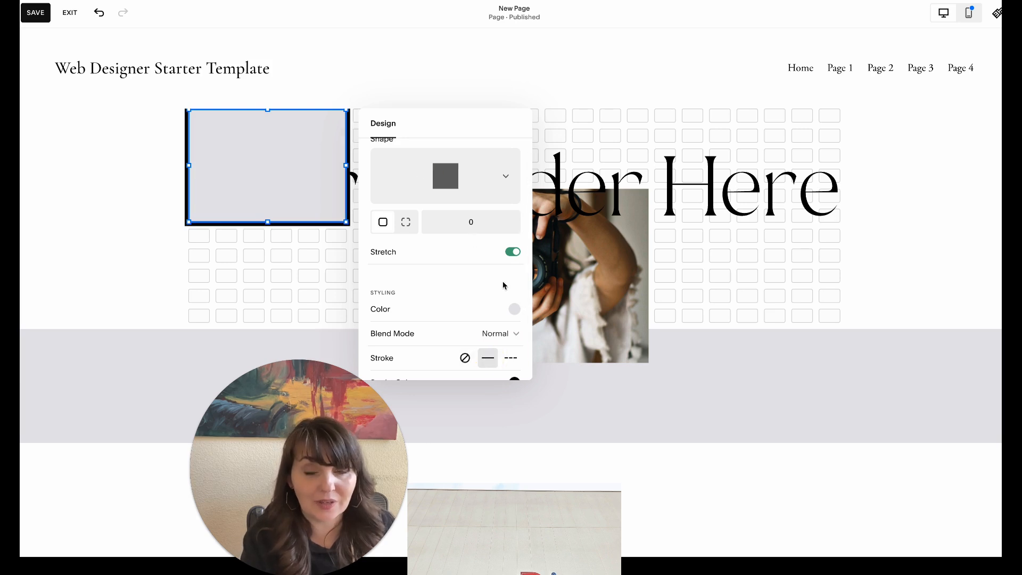
{"action": "scroll", "scroll_direction": "down", "scroll_amount": 3}
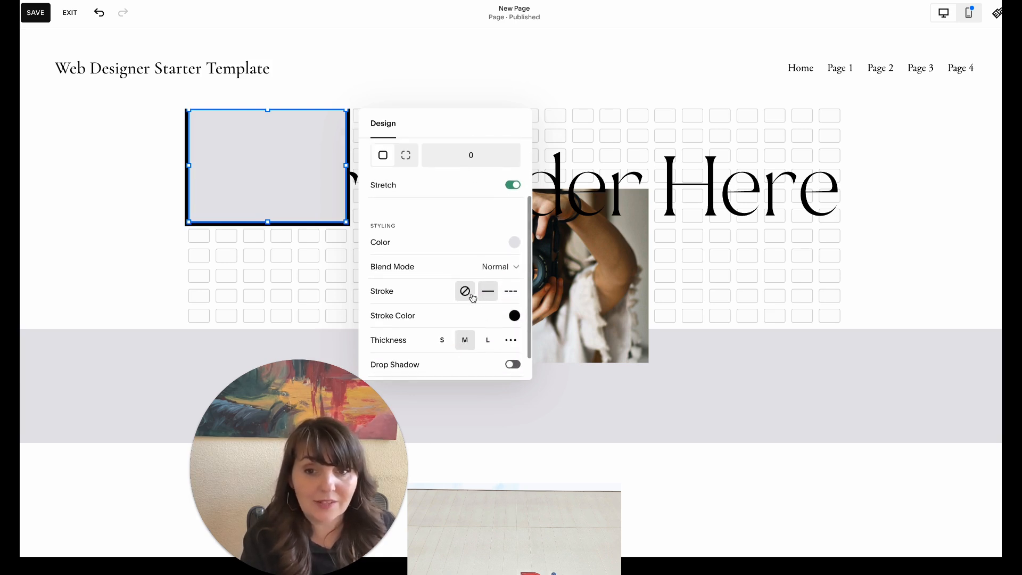
{"action": "left_click", "coordinate": [488, 291]}
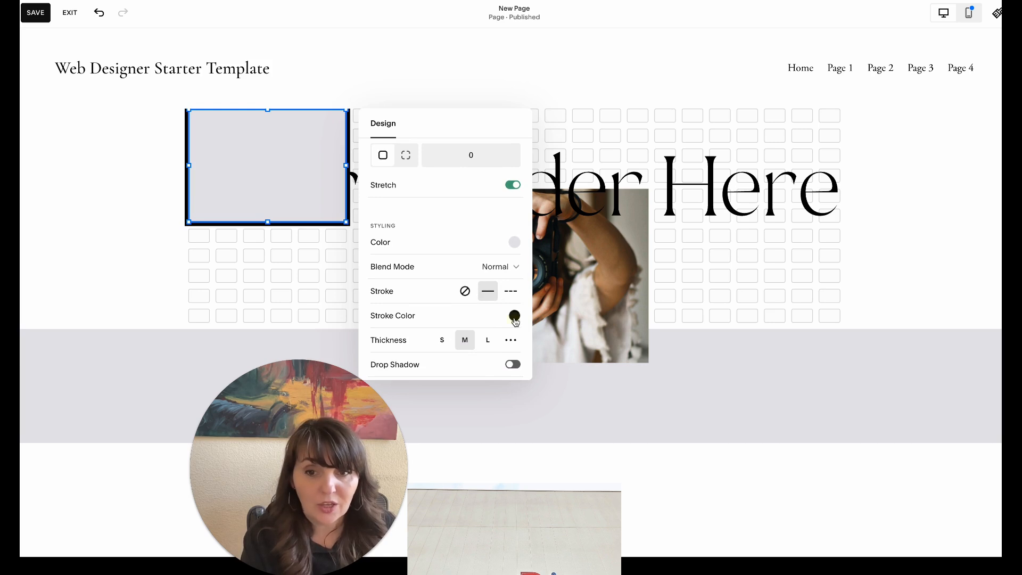
{"action": "left_click", "coordinate": [515, 316]}
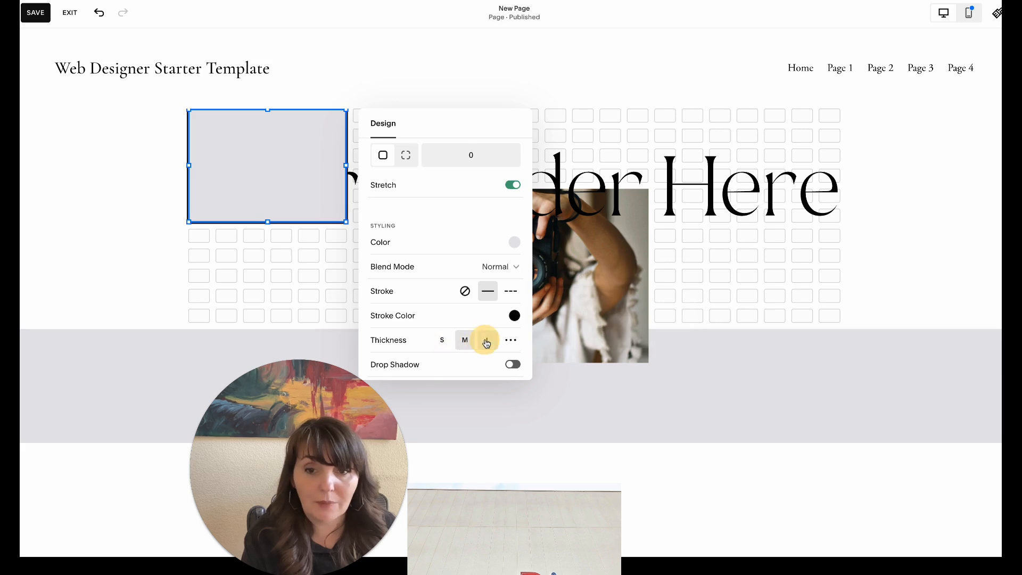
{"action": "left_click", "coordinate": [487, 339]}
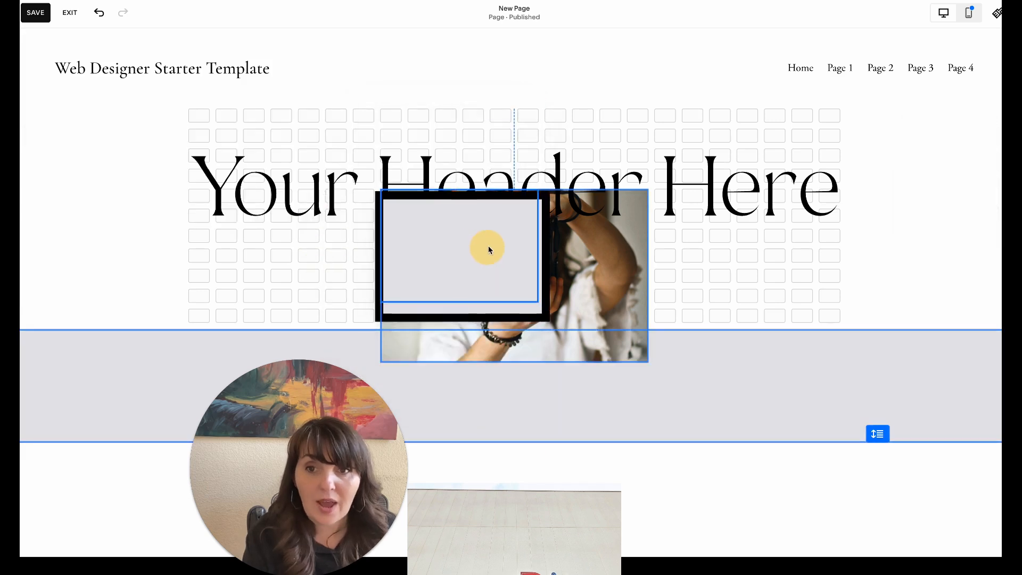
Drag the outlined shape's corner handle until its black border covers the whole photo.
{"action": "left_click", "coordinate": [486, 249]}
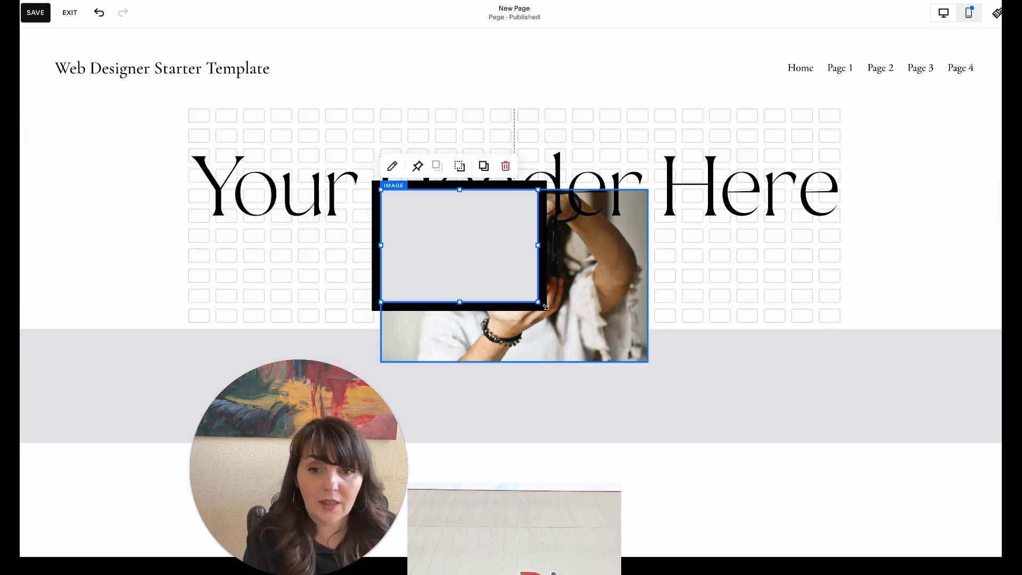
{"action": "left_click_drag", "start_coordinate": [537, 302], "coordinate": [645, 363]}
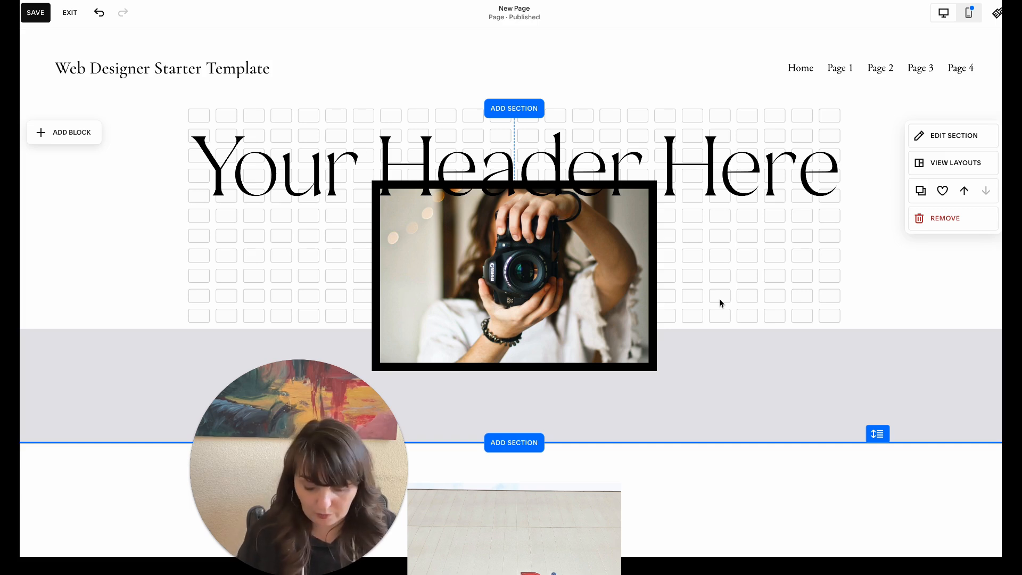
{"action": "mouse_move", "coordinate": [710, 263]}
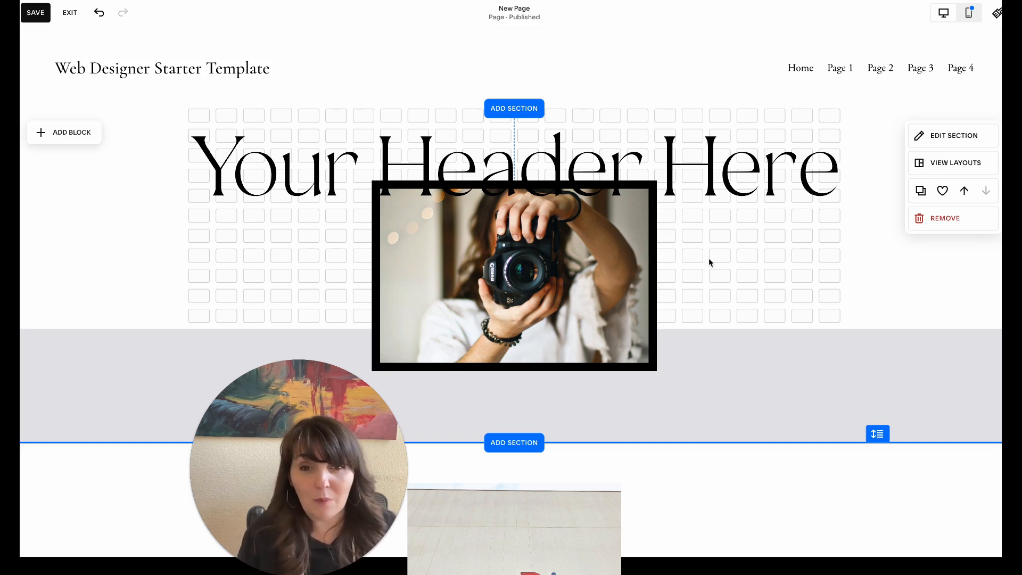
{"action": "mouse_move", "coordinate": [658, 198]}
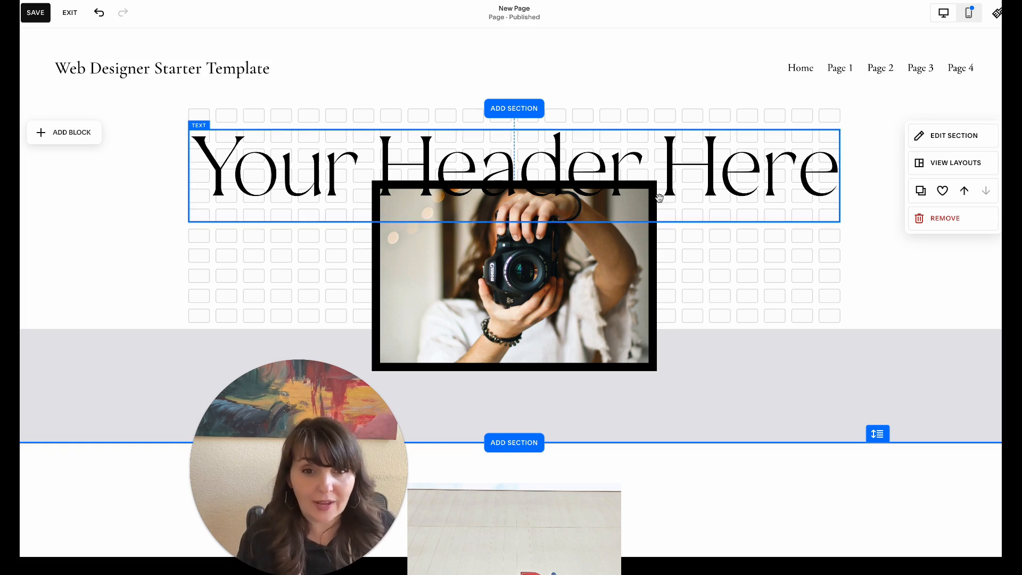
Select the black-bordered shape behind the inset camera photo.
{"action": "left_click", "coordinate": [515, 277]}
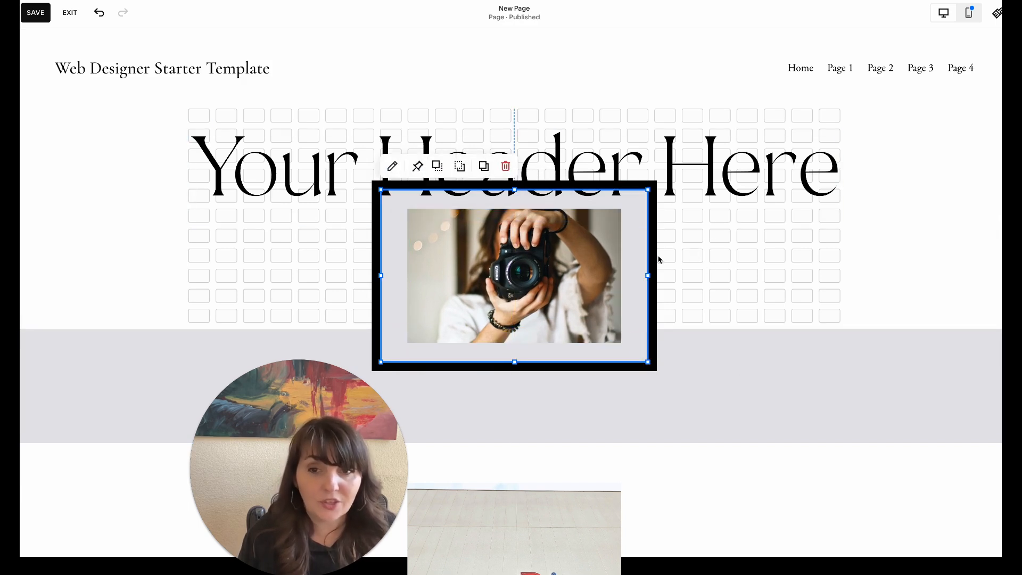
{"action": "mouse_move", "coordinate": [393, 166]}
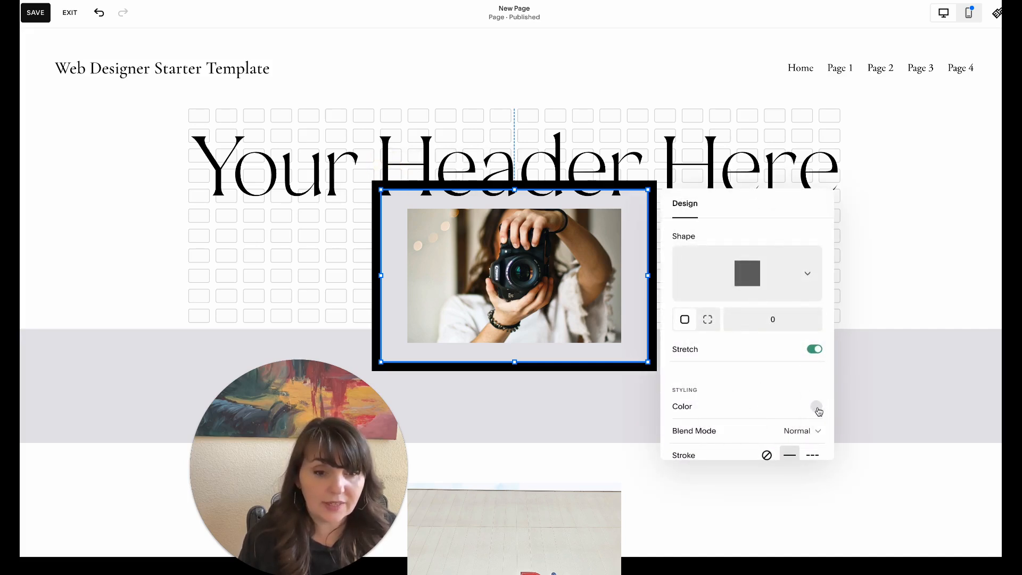
Set the frame shape's fill to transparent and its stroke thickness to S.
{"action": "left_click", "coordinate": [817, 407]}
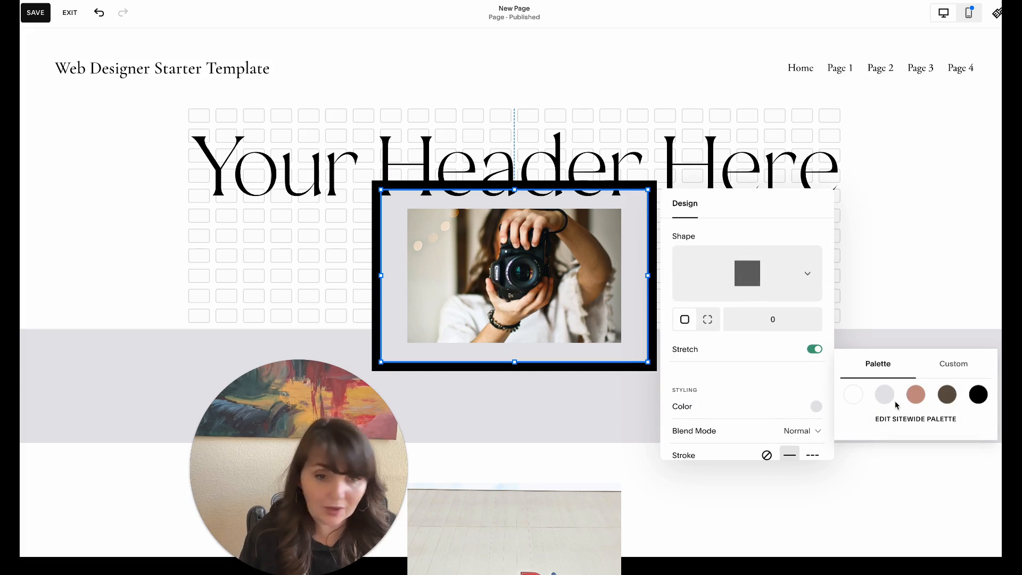
{"action": "left_click", "coordinate": [853, 395]}
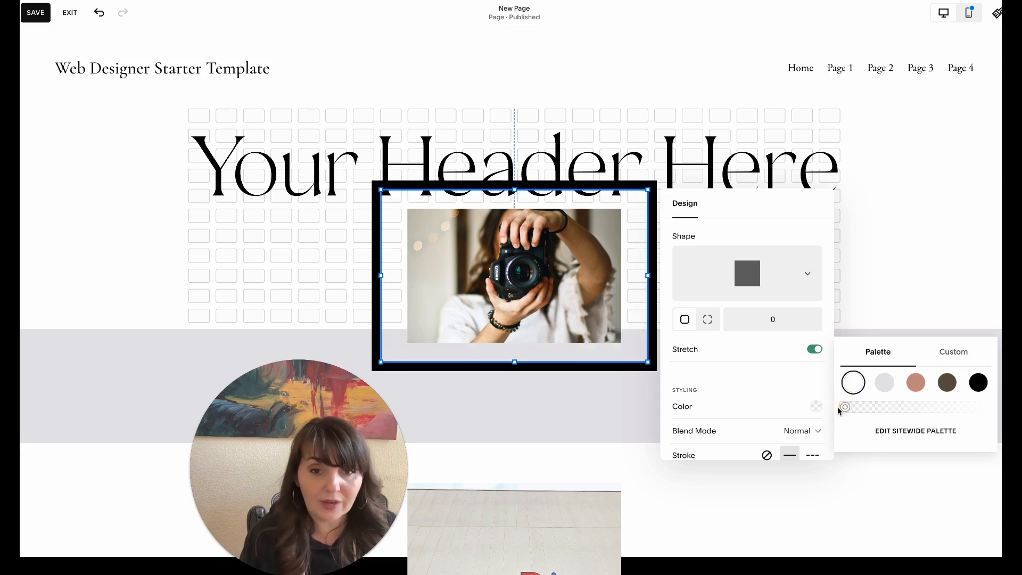
{"action": "mouse_move", "coordinate": [673, 264]}
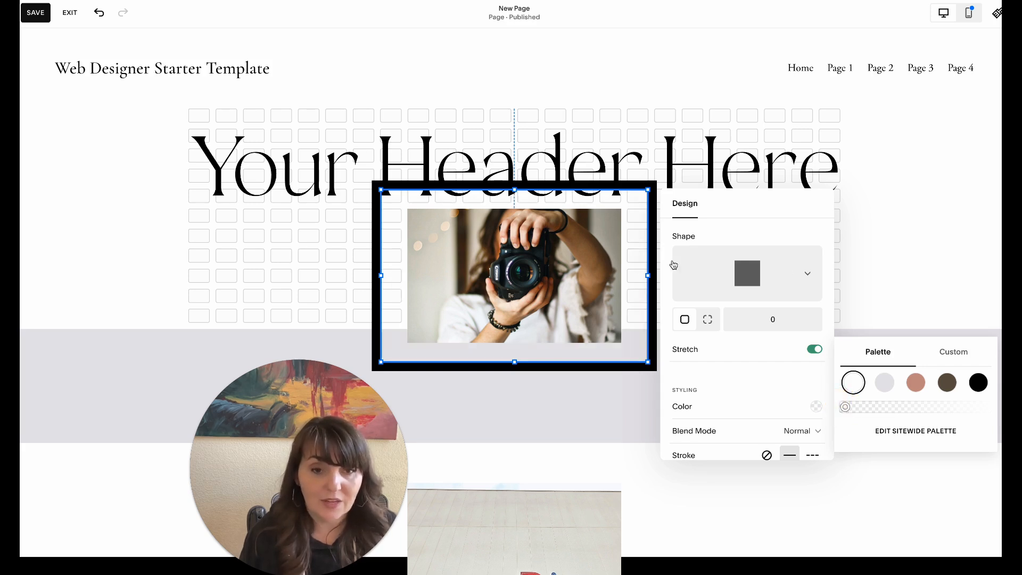
{"action": "mouse_move", "coordinate": [807, 228]}
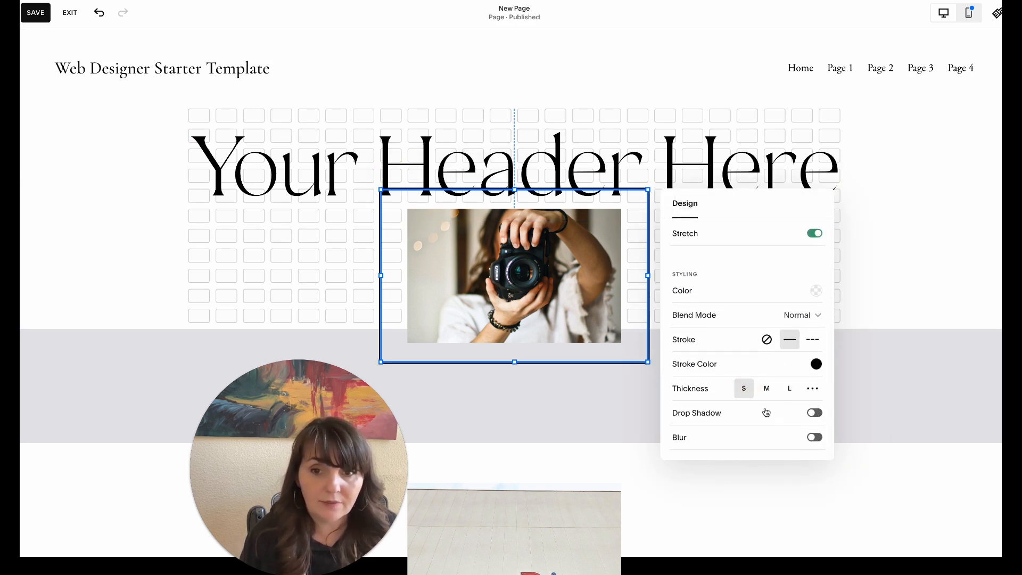
{"action": "left_click", "coordinate": [812, 388]}
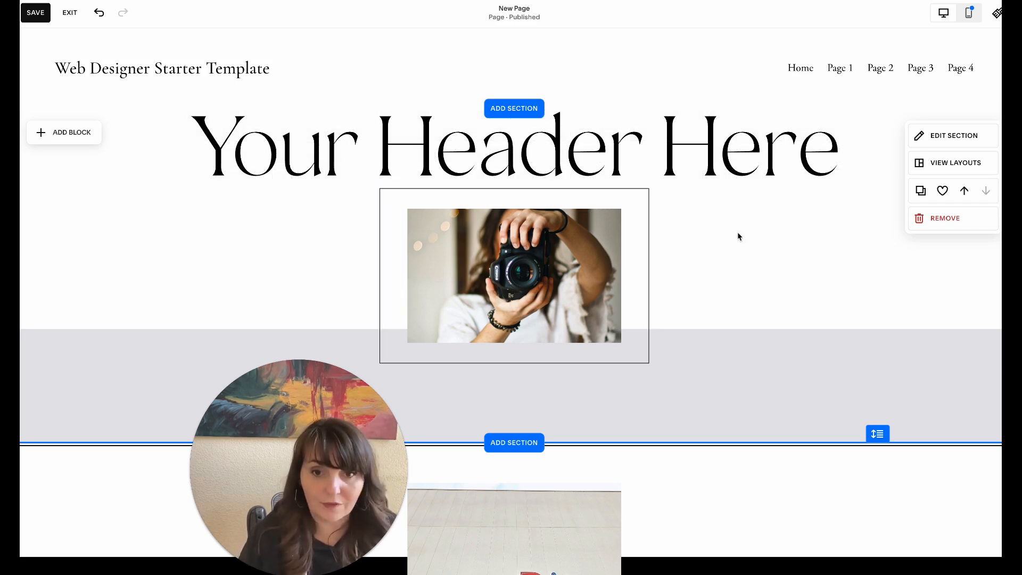
{"action": "mouse_move", "coordinate": [642, 256]}
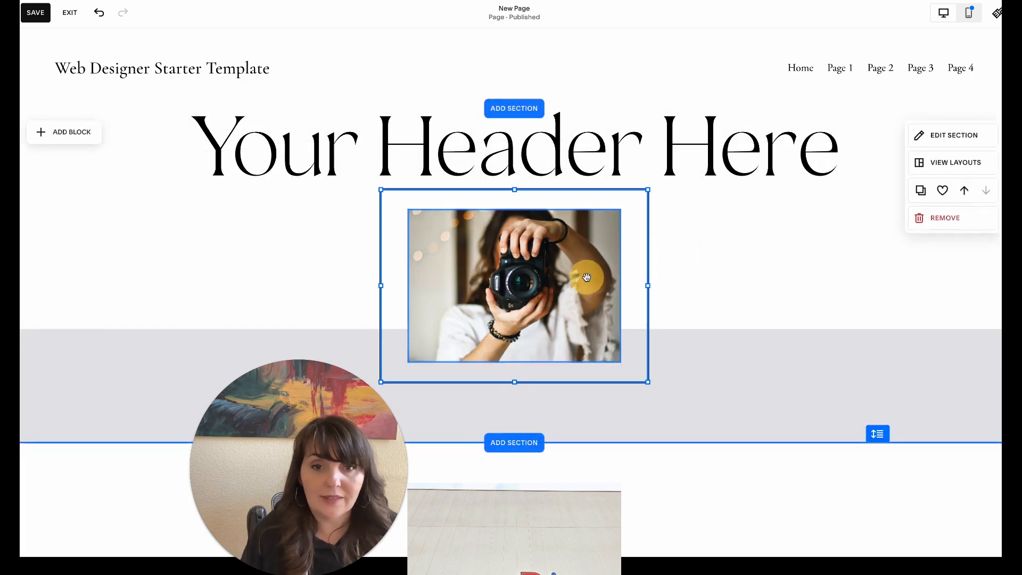
Select the camera photo and lengthen it and its frame into the grey section.
{"action": "left_click", "coordinate": [515, 146]}
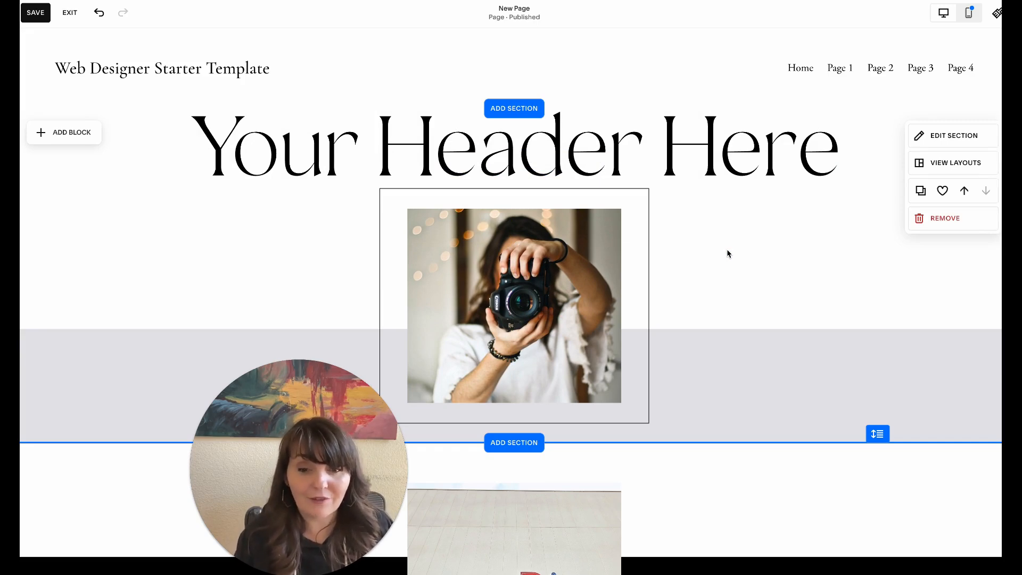
{"action": "scroll", "scroll_direction": "down", "scroll_amount": 3}
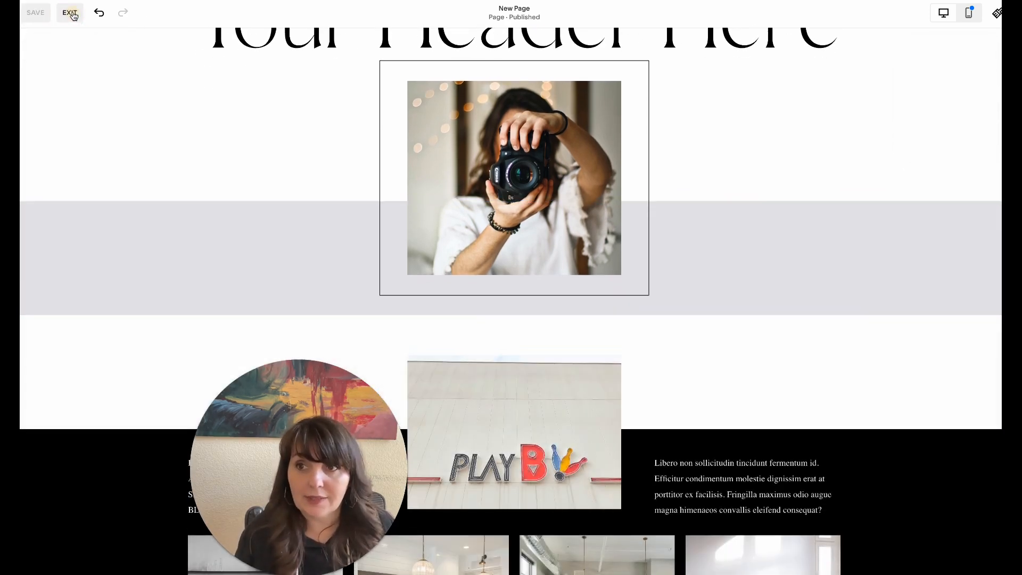
Exit the editor, scroll the page preview, then return to the site pages.
{"action": "left_click", "coordinate": [69, 12]}
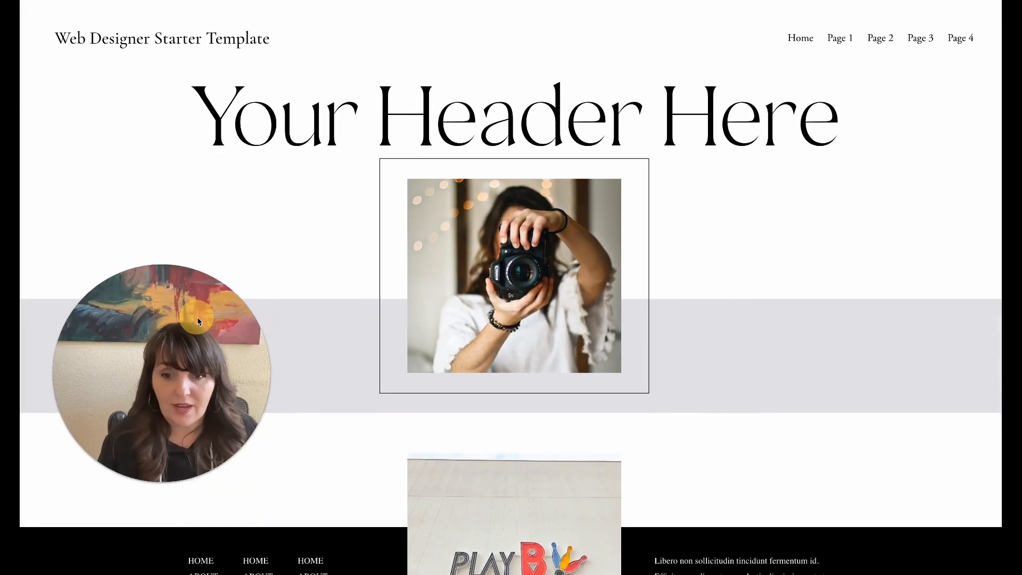
{"action": "scroll", "scroll_direction": "down", "scroll_amount": 3}
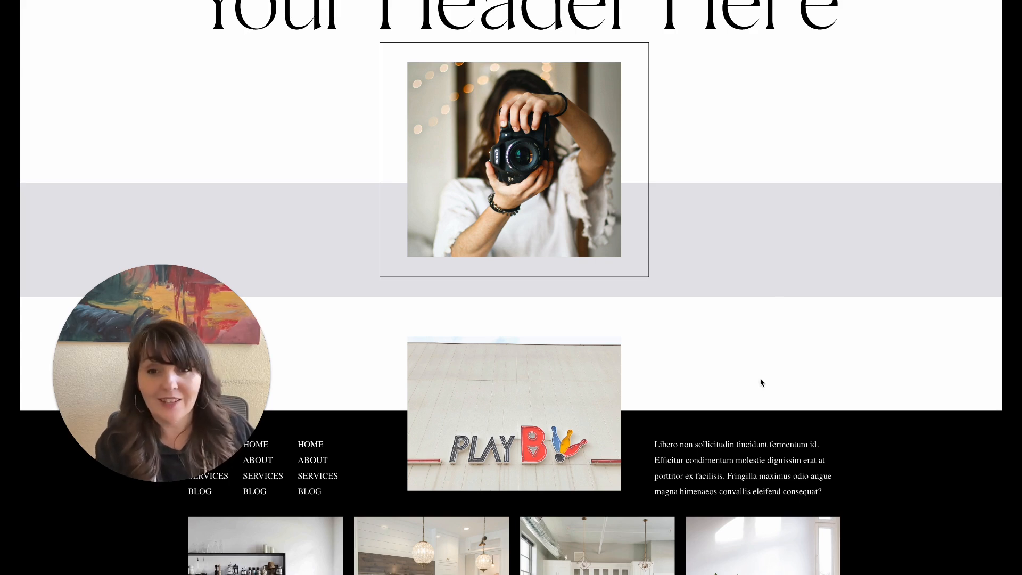
{"action": "left_click", "coordinate": [221, 20]}
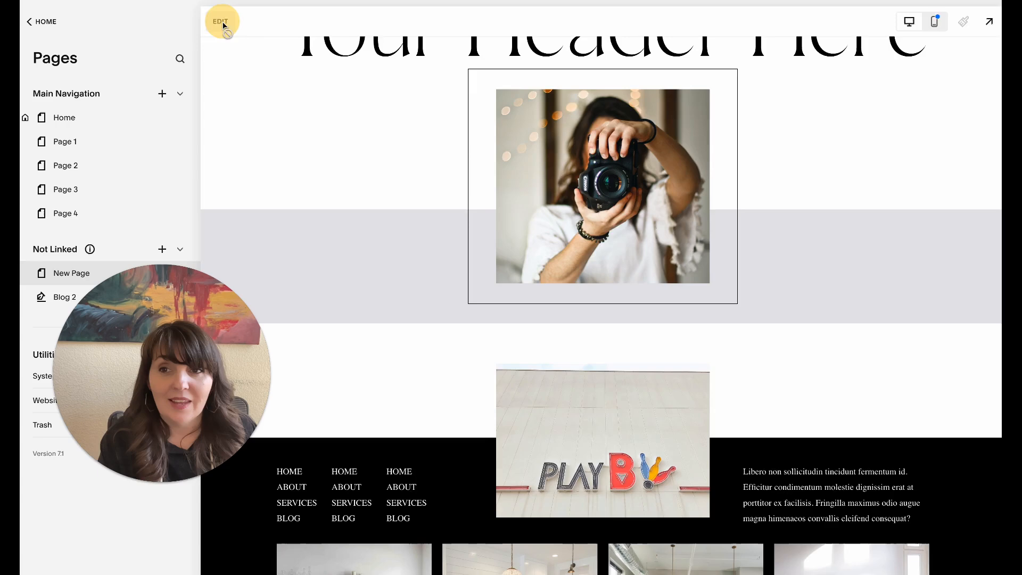
Reopen New Page in the editor and select the section below the grey band.
{"action": "left_click", "coordinate": [220, 21]}
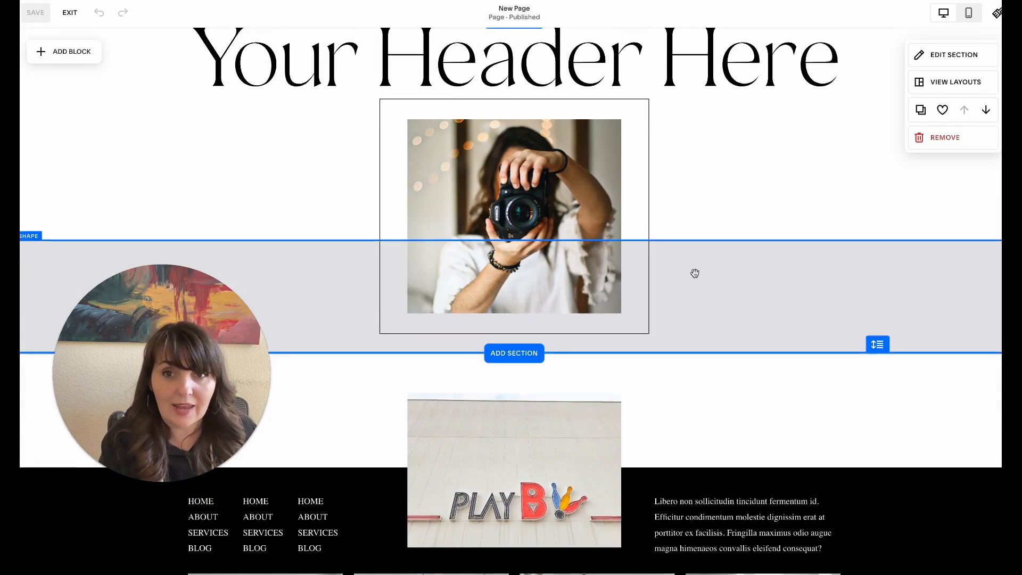
{"action": "left_click", "coordinate": [514, 353]}
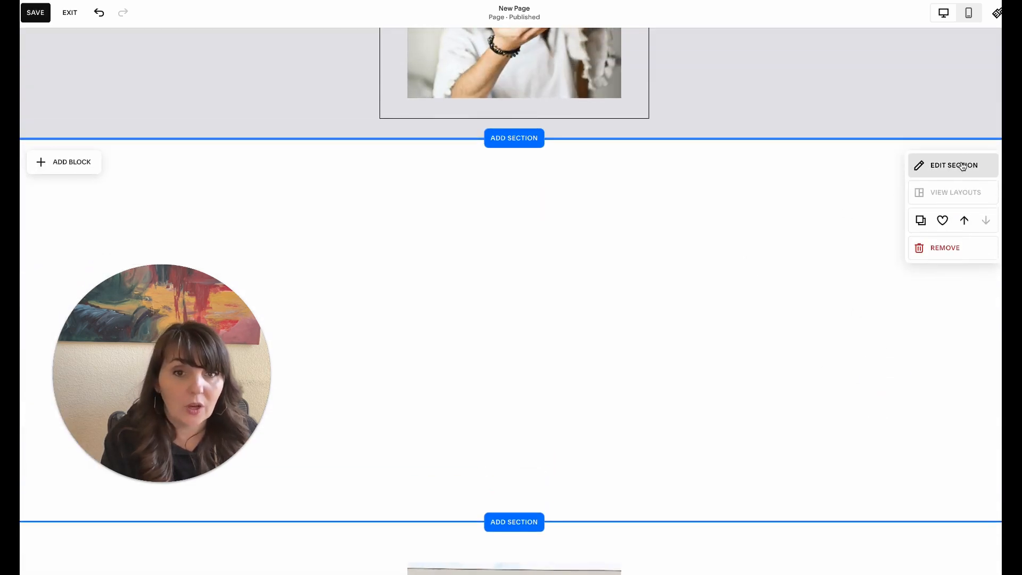
Apply the Light 1 colour theme to the lower section's background.
{"action": "left_click", "coordinate": [954, 165]}
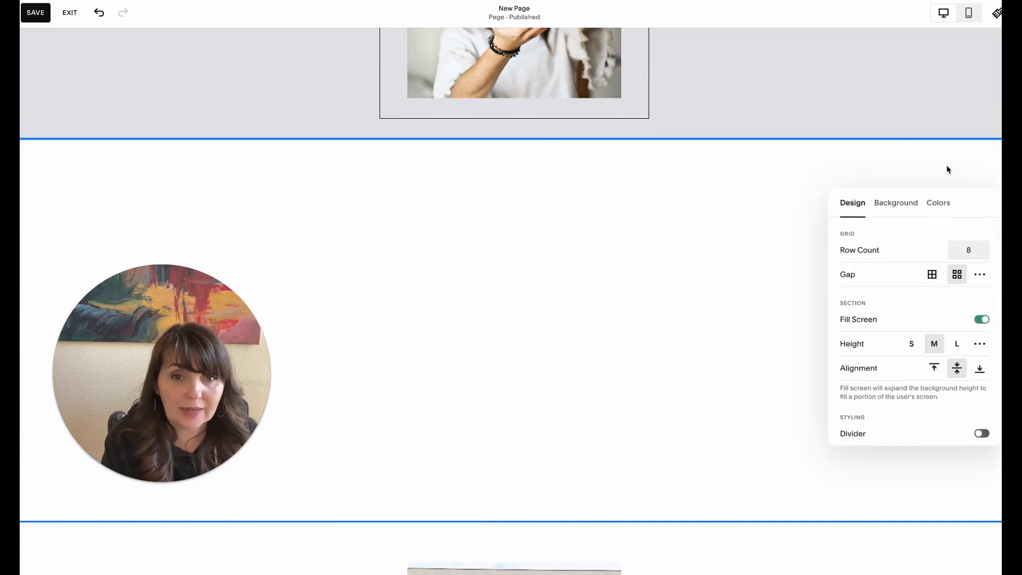
{"action": "left_click", "coordinate": [938, 203]}
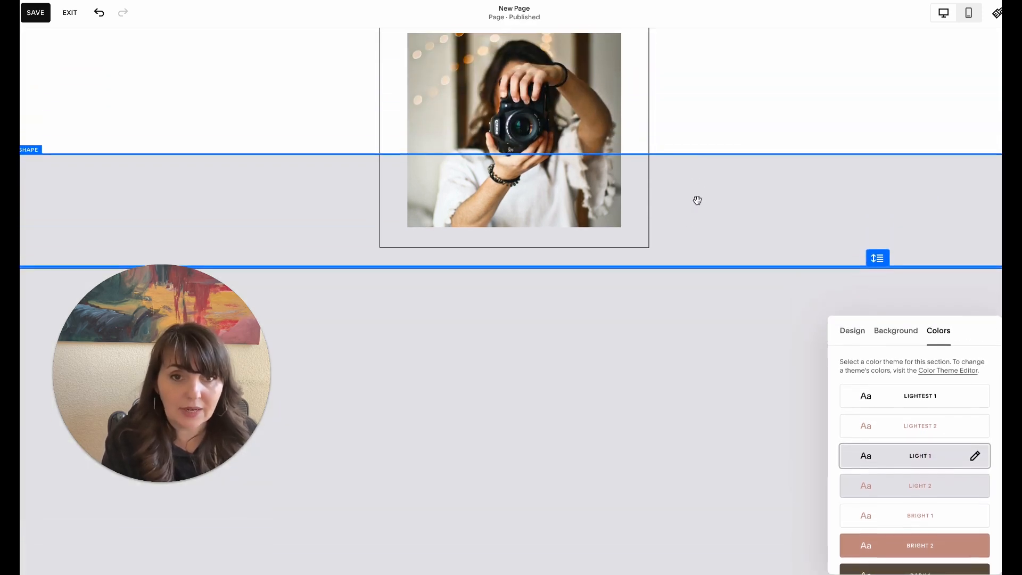
{"action": "scroll", "scroll_direction": "down", "scroll_amount": 3}
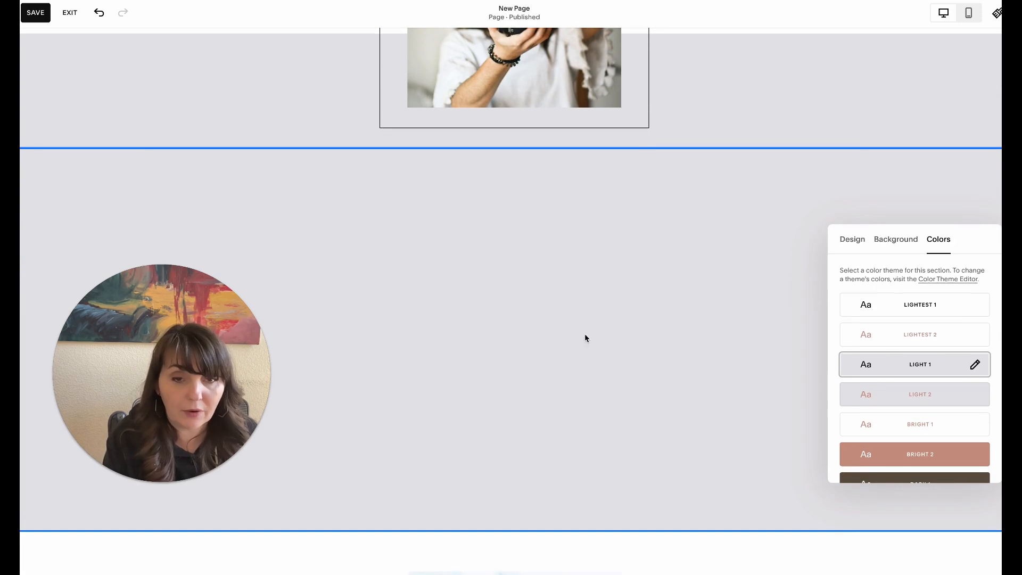
{"action": "mouse_move", "coordinate": [677, 279]}
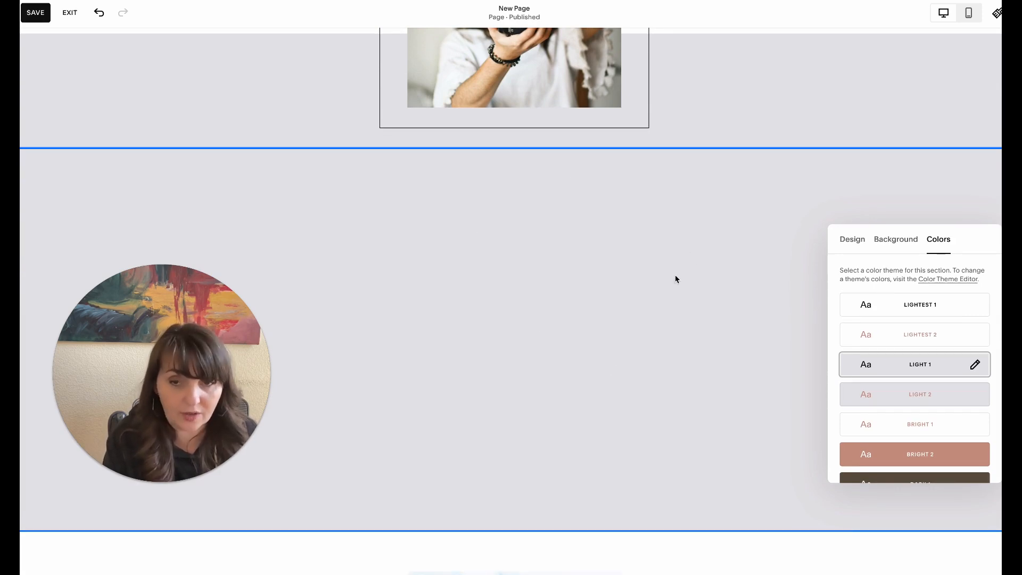
{"action": "mouse_move", "coordinate": [415, 253]}
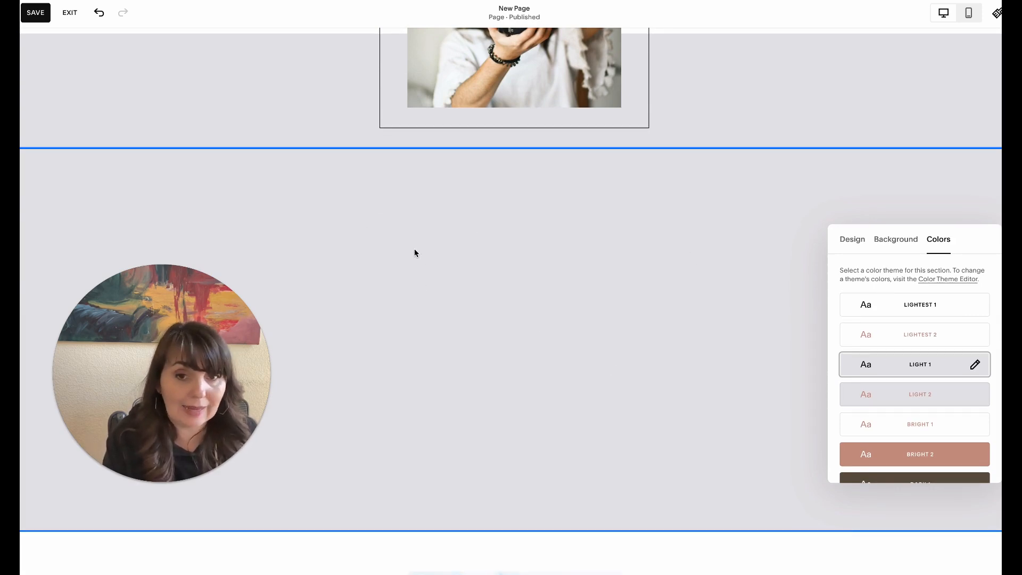
{"action": "mouse_move", "coordinate": [529, 425]}
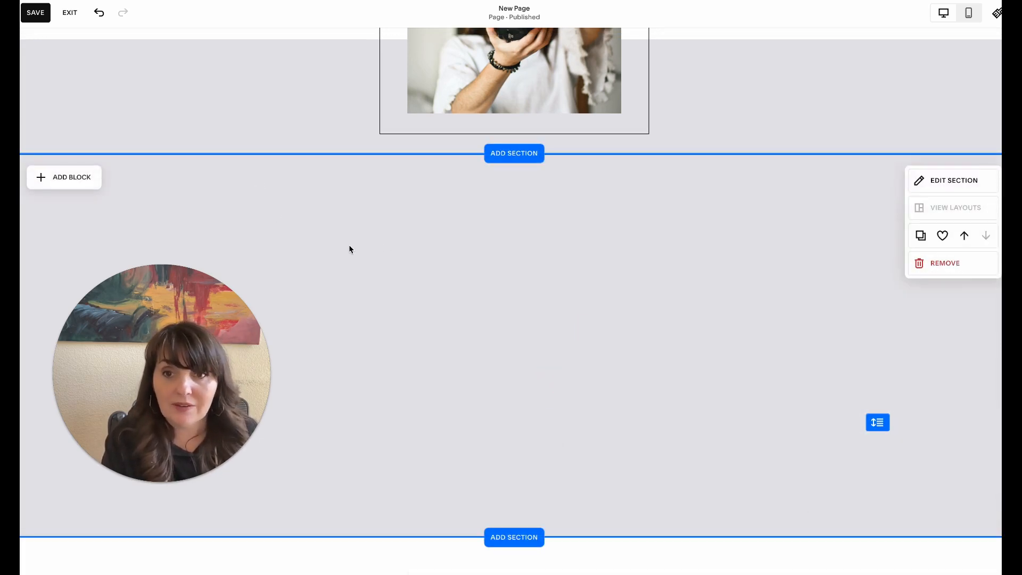
Save the page edits and exit the editor to the Pages panel.
{"action": "left_click", "coordinate": [63, 176]}
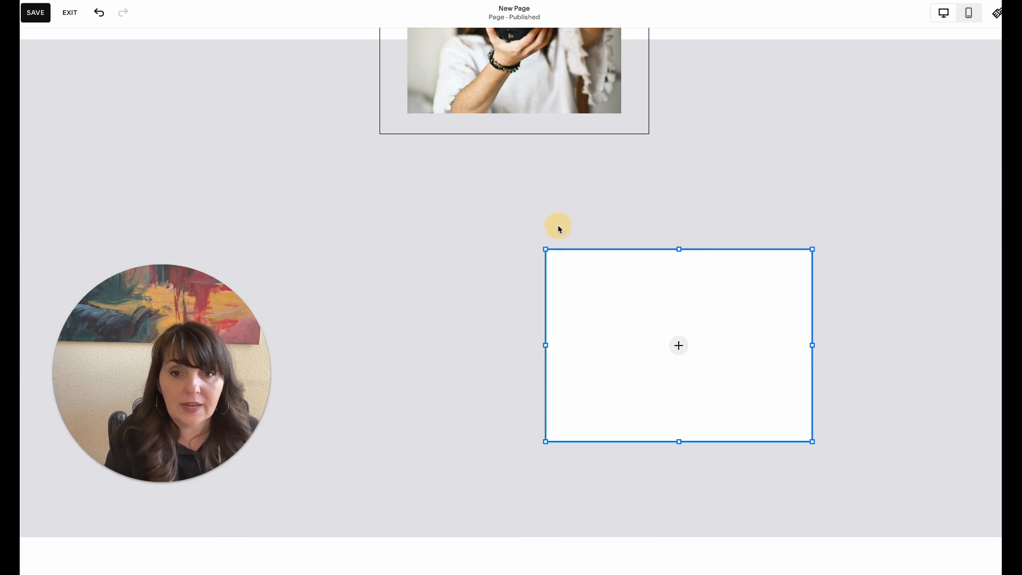
{"action": "left_click", "coordinate": [678, 345]}
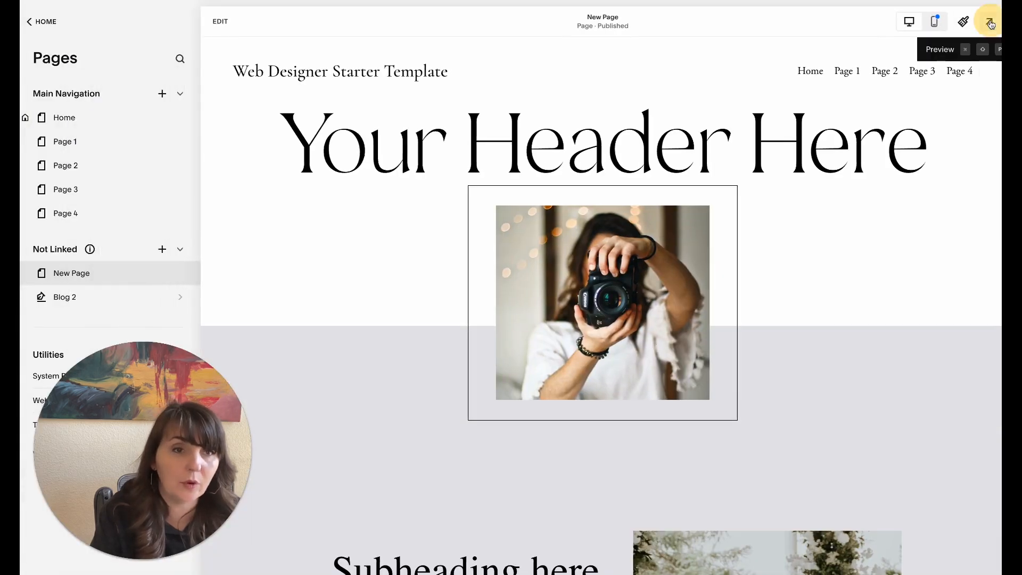
Show New Page in full-width preview and scroll up and down through it.
{"action": "left_click", "coordinate": [988, 20]}
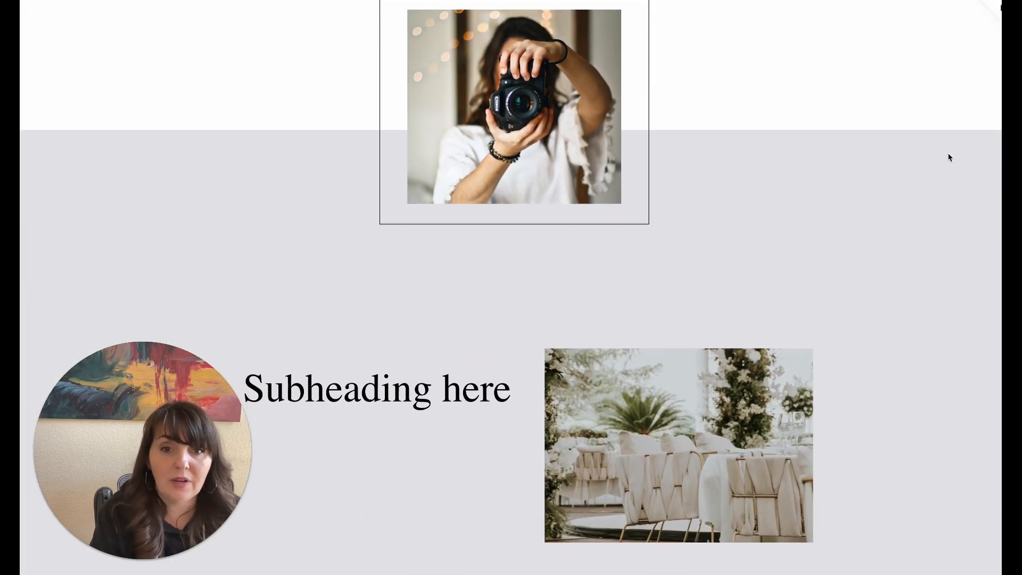
{"action": "scroll", "scroll_direction": "up", "scroll_amount": 3}
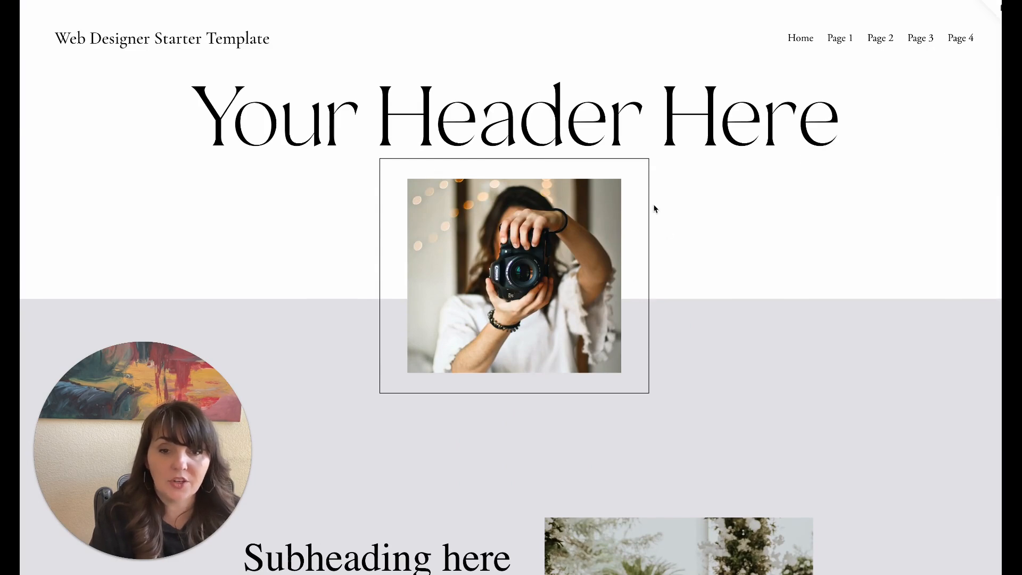
{"action": "scroll", "scroll_direction": "down", "scroll_amount": 3}
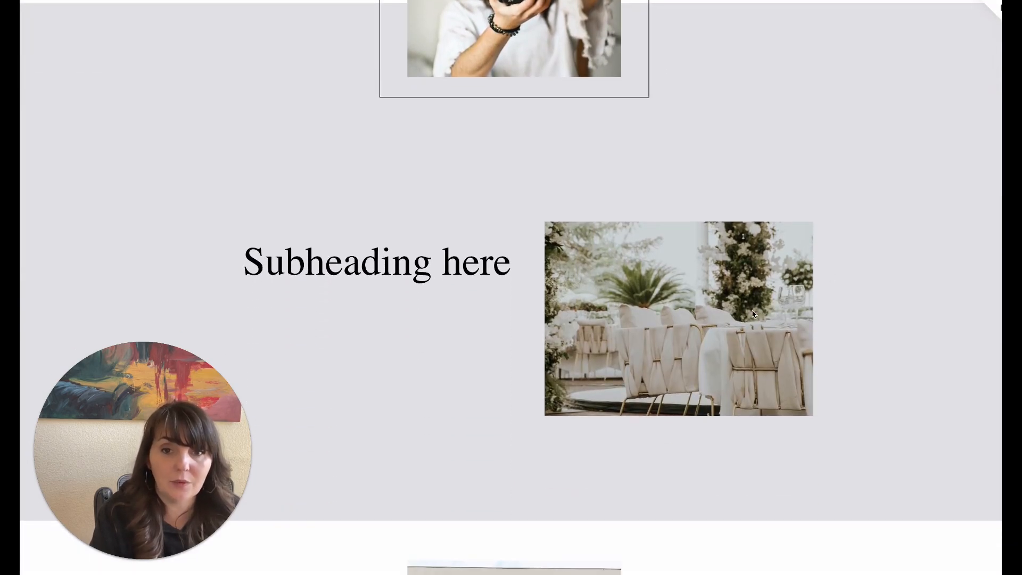
{"action": "scroll", "scroll_direction": "up", "scroll_amount": 3}
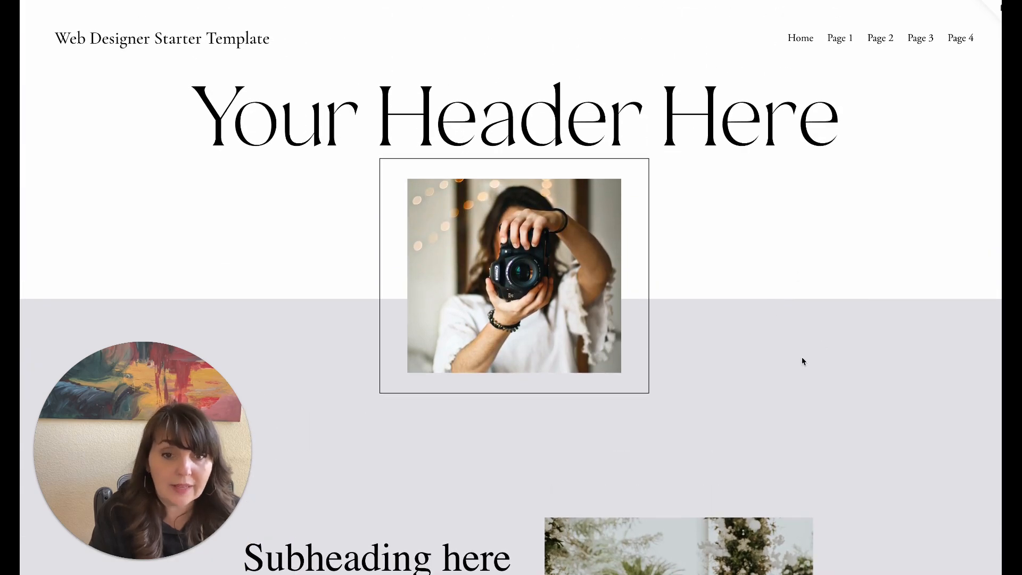
{"action": "mouse_move", "coordinate": [821, 346]}
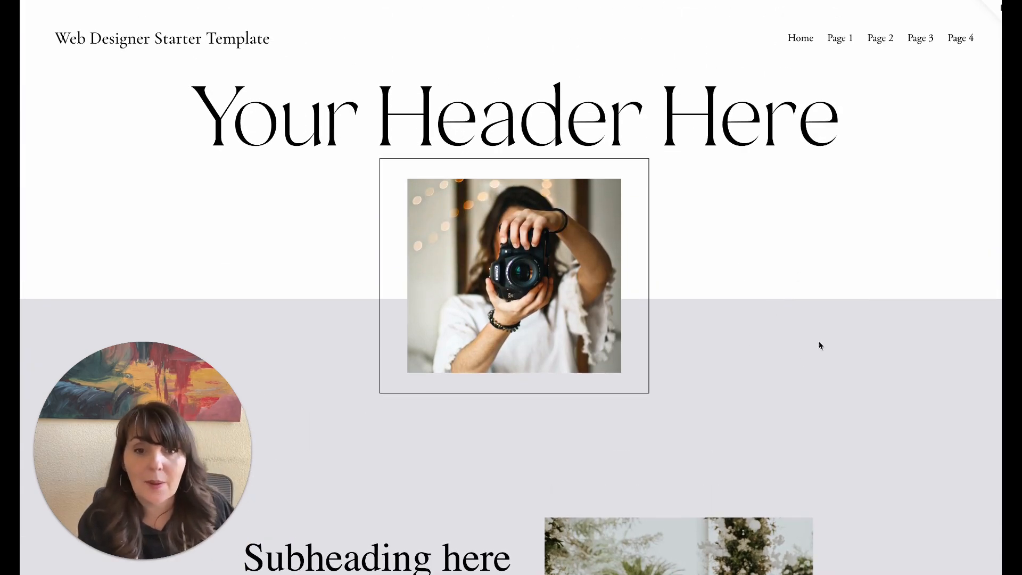
{"action": "mouse_move", "coordinate": [813, 415]}
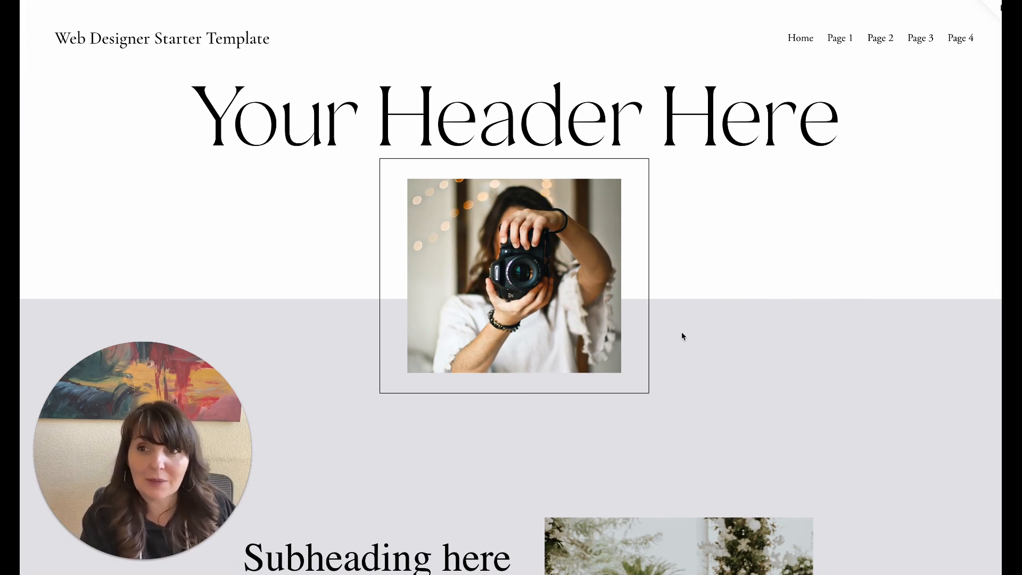
{"action": "mouse_move", "coordinate": [759, 268]}
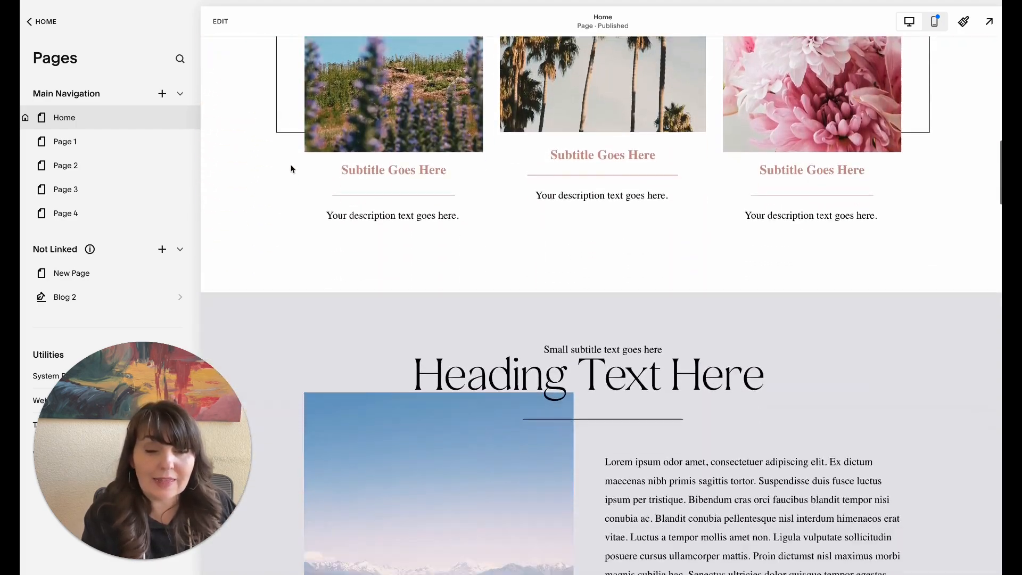
Scroll through the Home page's overlapping sections, back up to the framed-portrait hero.
{"action": "scroll", "scroll_direction": "down", "scroll_amount": 3}
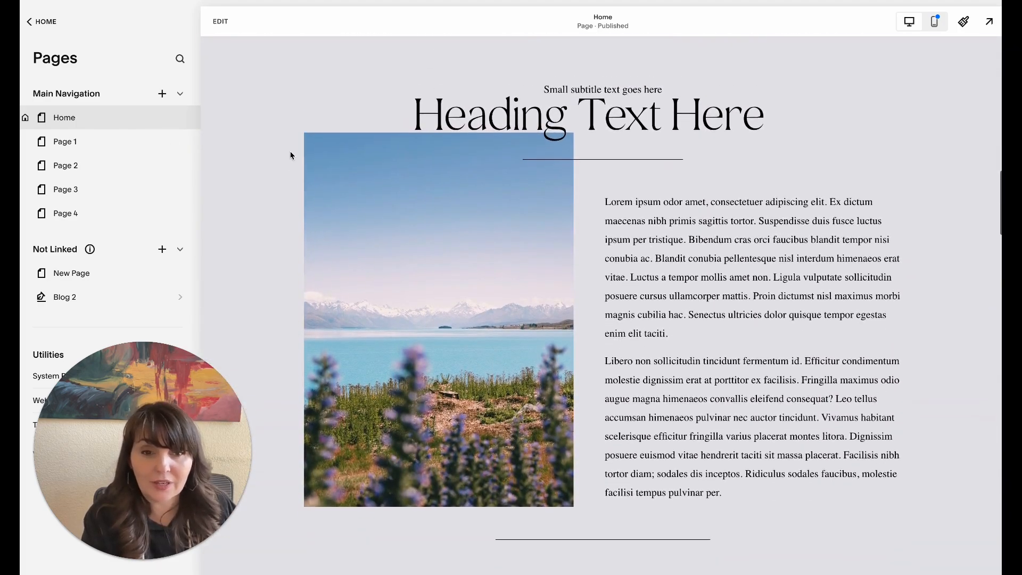
{"action": "scroll", "scroll_direction": "down", "scroll_amount": 3}
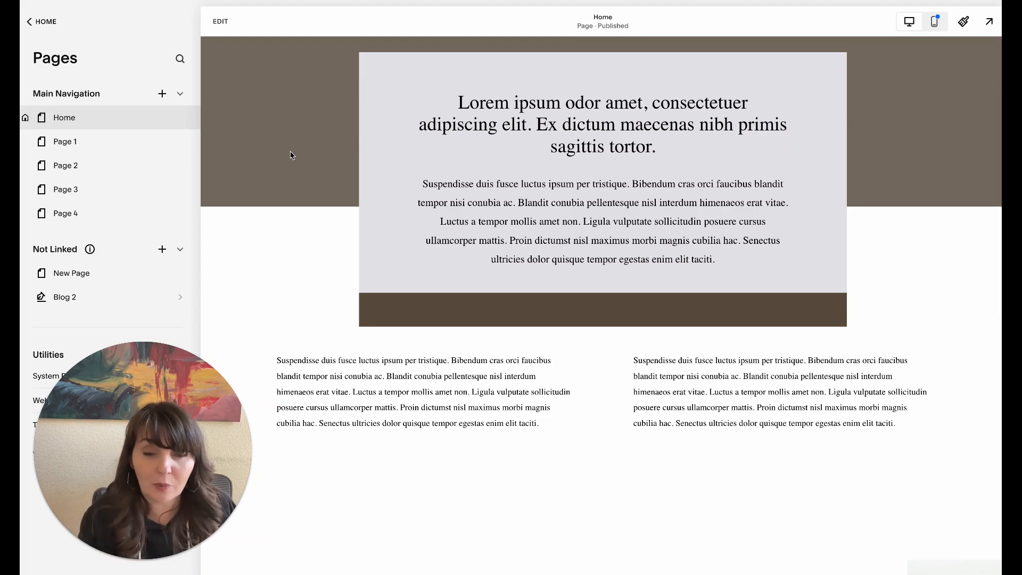
{"action": "scroll", "scroll_direction": "down", "scroll_amount": 3}
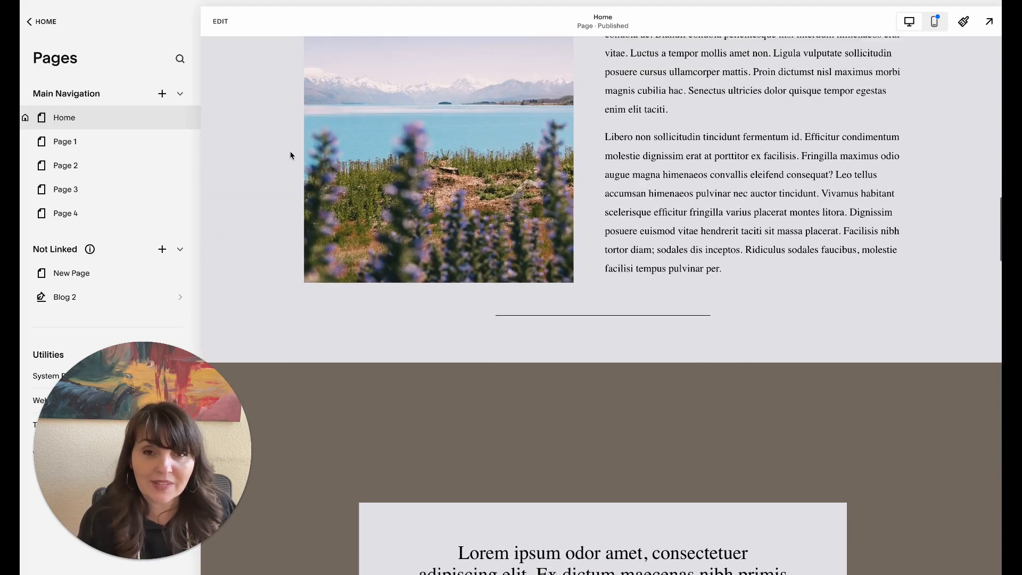
{"action": "scroll", "scroll_direction": "up", "scroll_amount": 3}
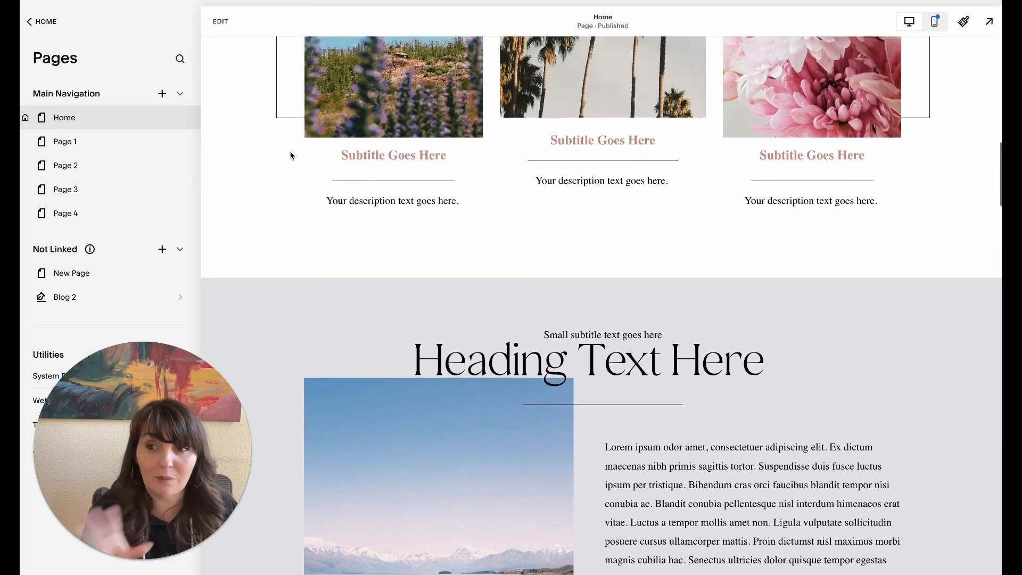
{"action": "scroll", "scroll_direction": "up", "scroll_amount": 3}
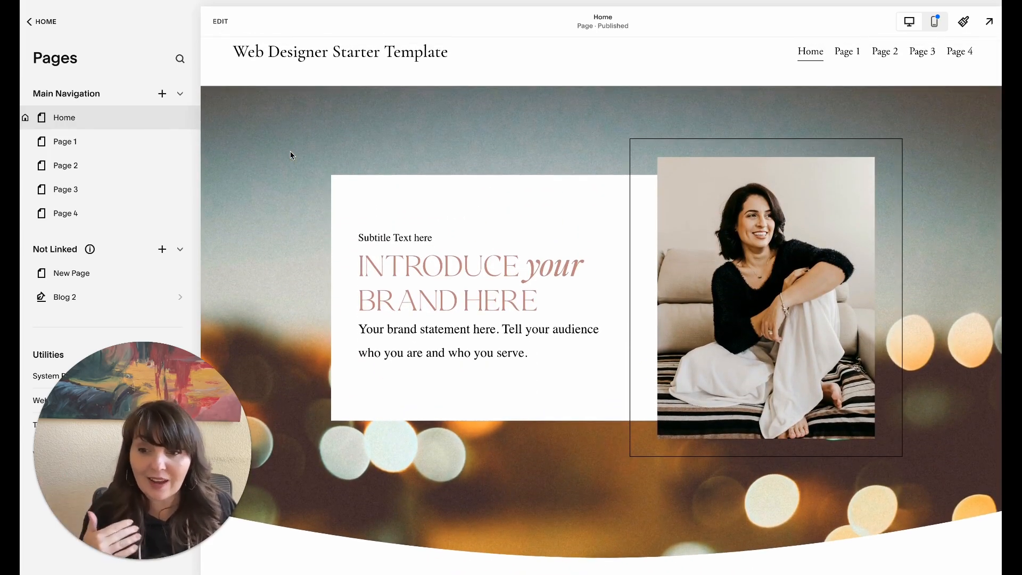
{"action": "scroll", "scroll_direction": "down", "scroll_amount": 3}
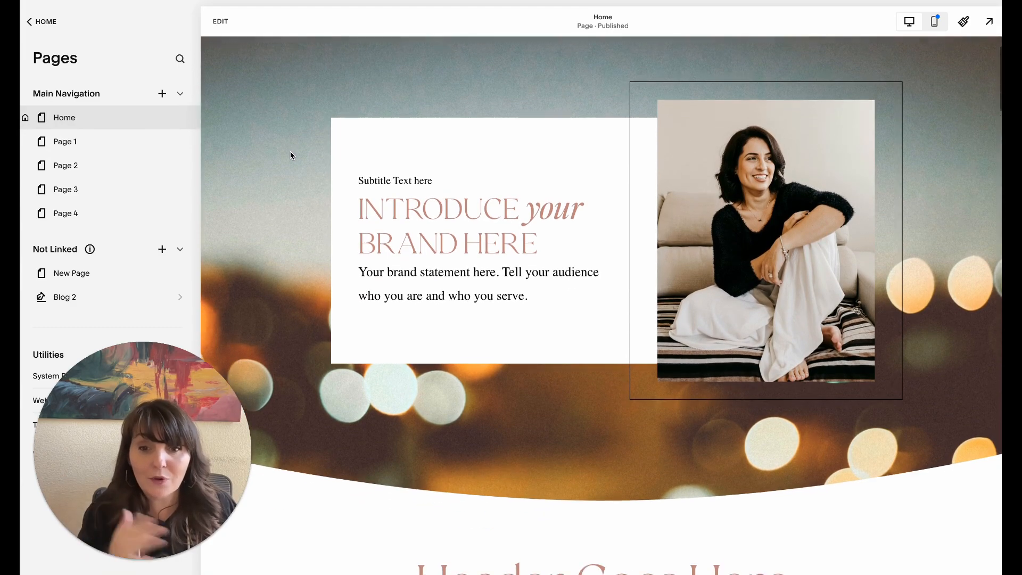
{"action": "scroll", "scroll_direction": "down", "scroll_amount": 3}
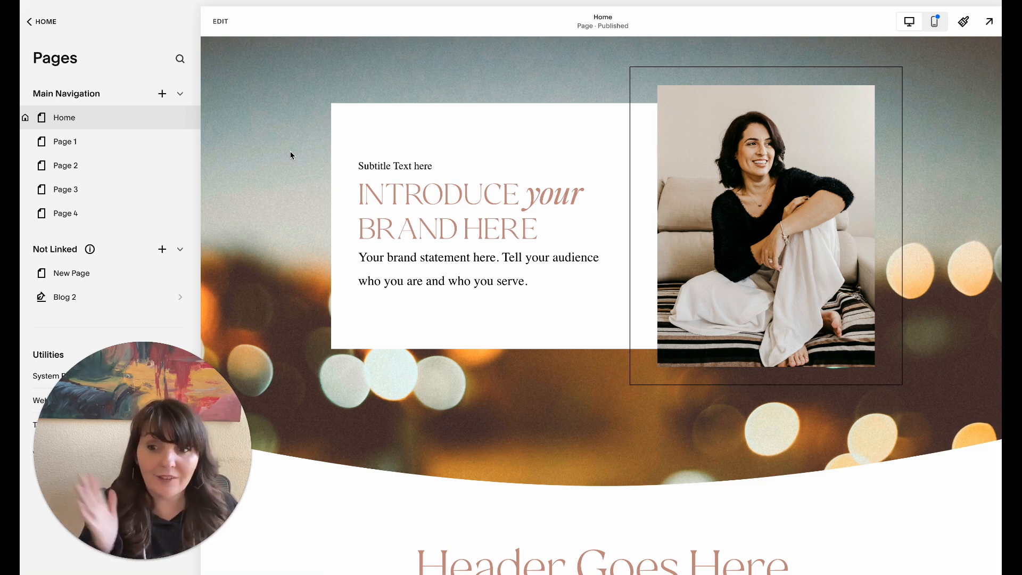
{"action": "mouse_move", "coordinate": [231, 149]}
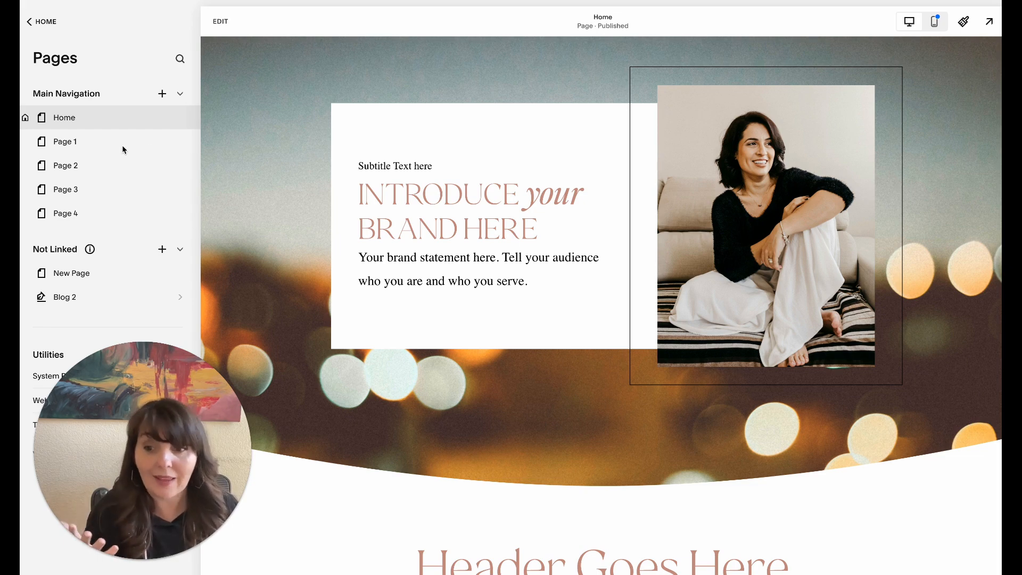
{"action": "mouse_move", "coordinate": [107, 147]}
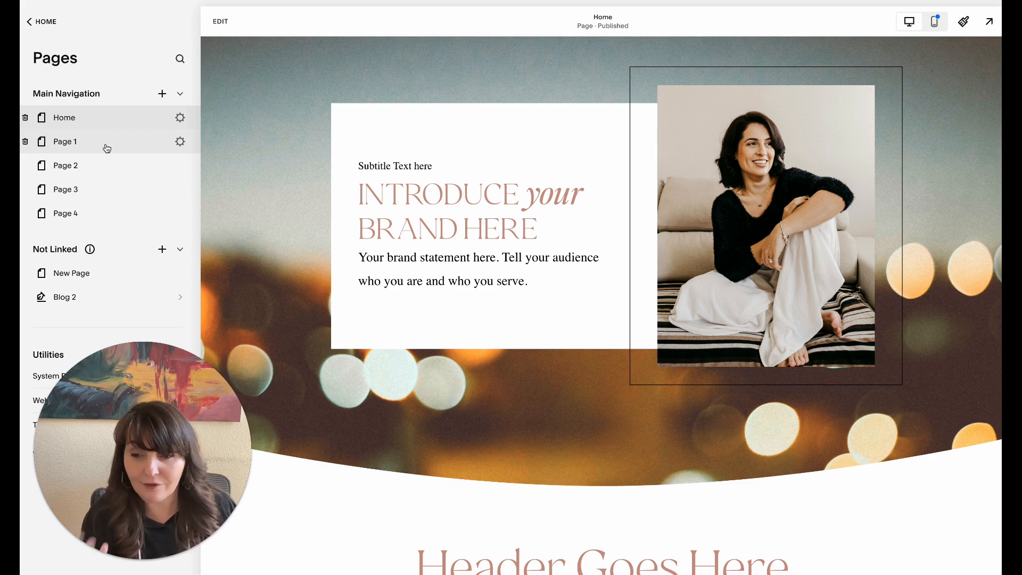